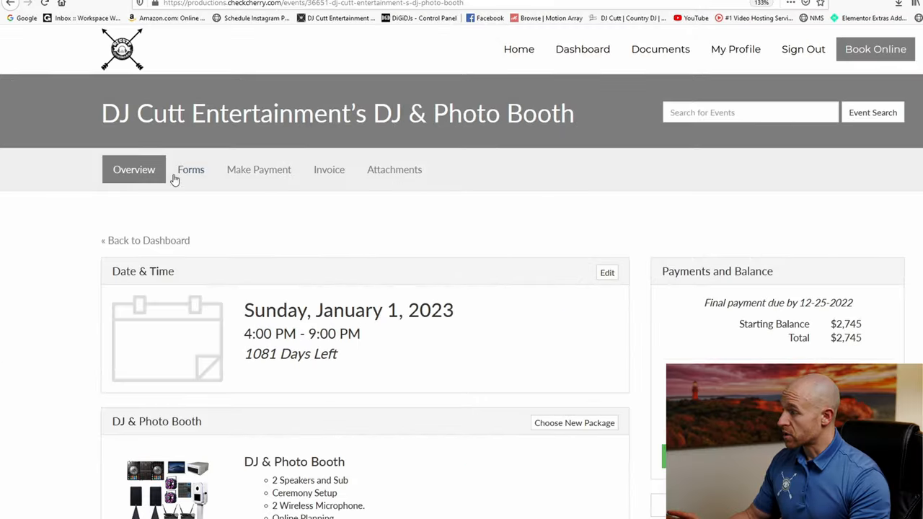
Open the Wedding Form from the Forms tab and scroll to its Ceremony music choices.
left_click(190, 169)
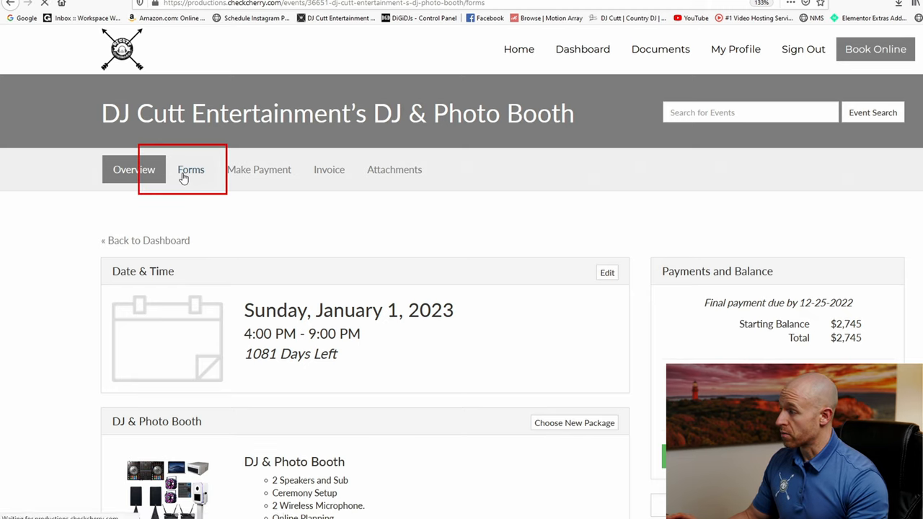
left_click(190, 169)
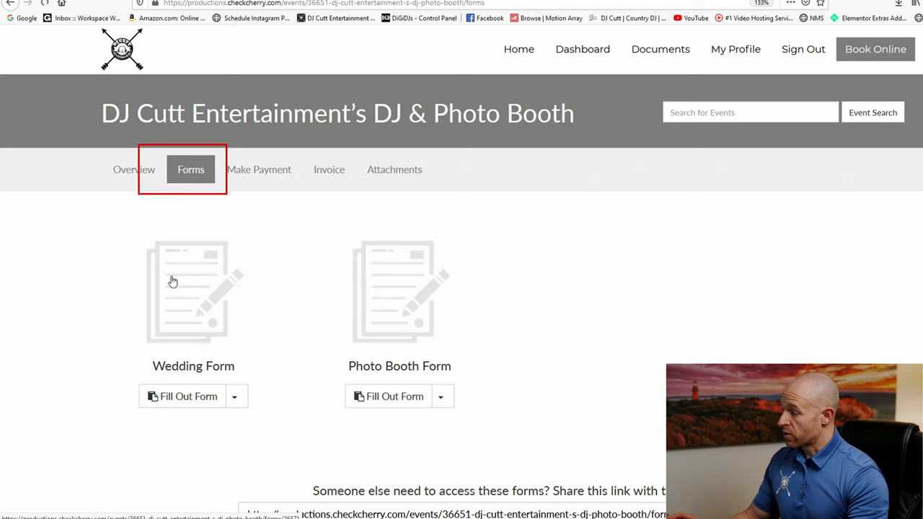
left_click(188, 396)
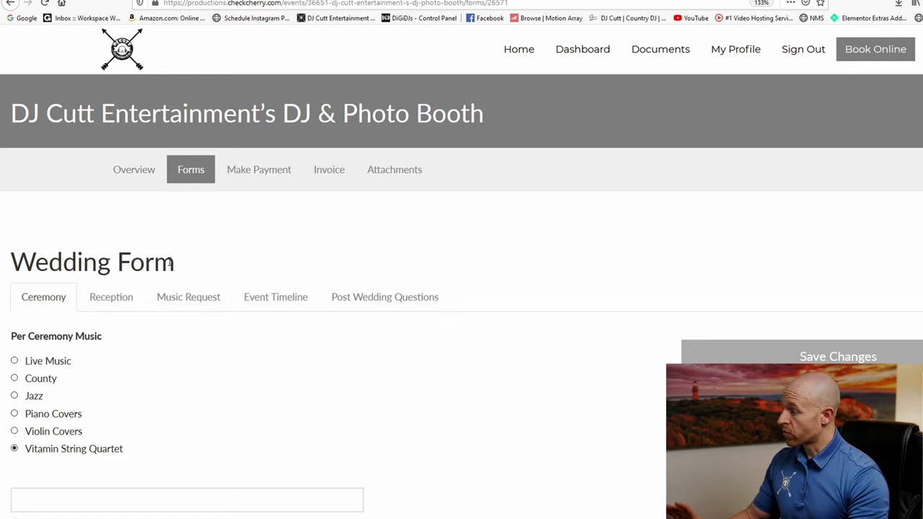
scroll("down", 3)
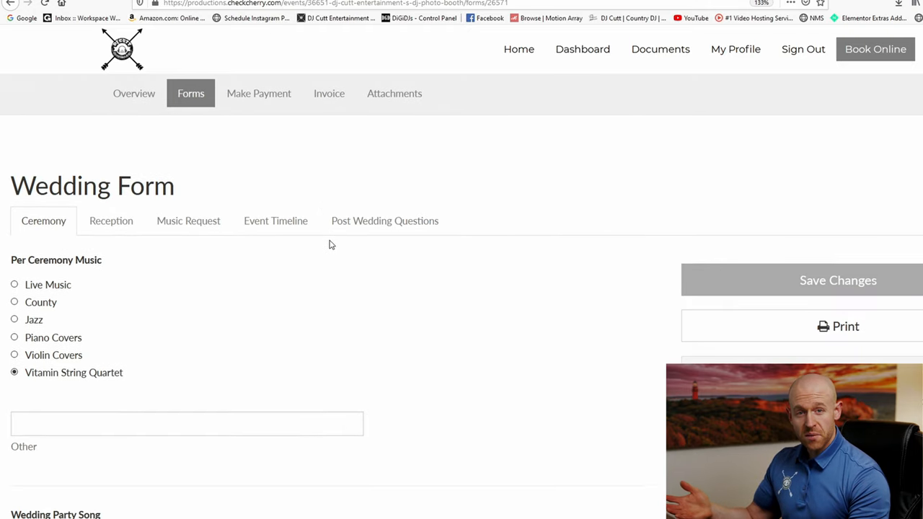
scroll("down", 3)
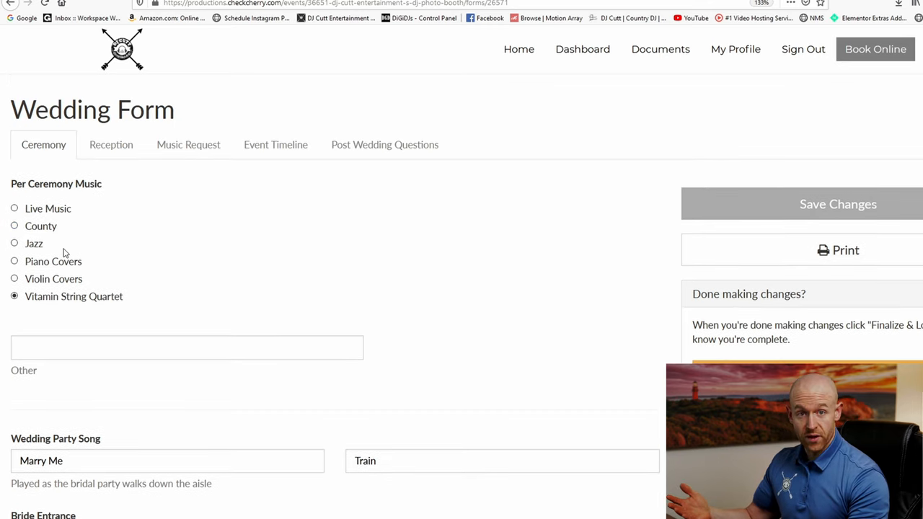
scroll("down", 3)
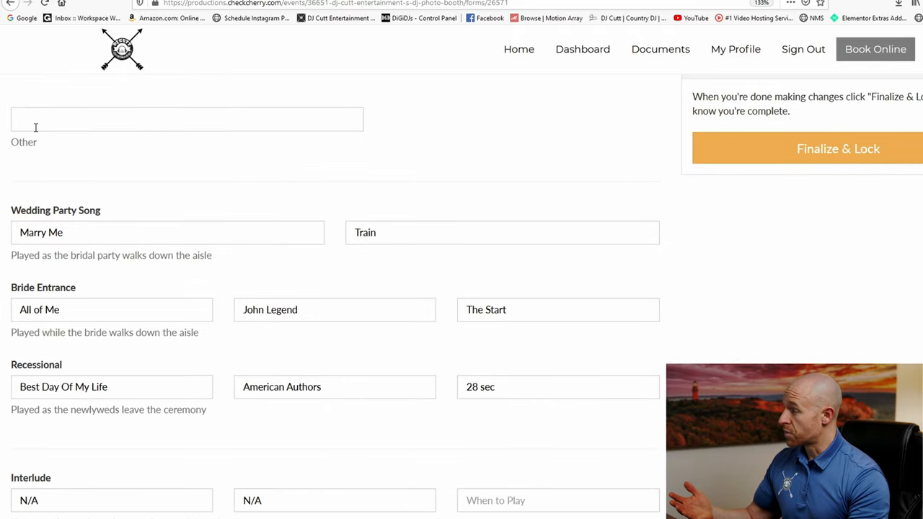
scroll("down", 3)
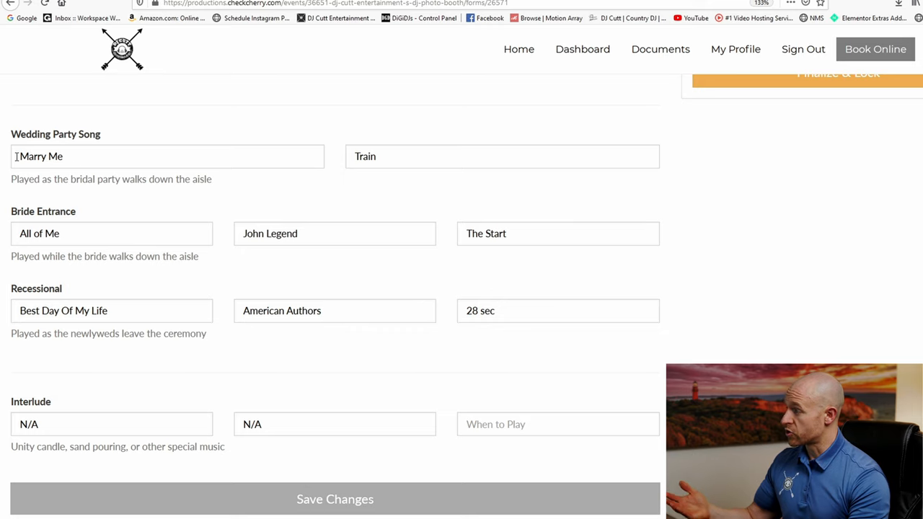
scroll("down", 3)
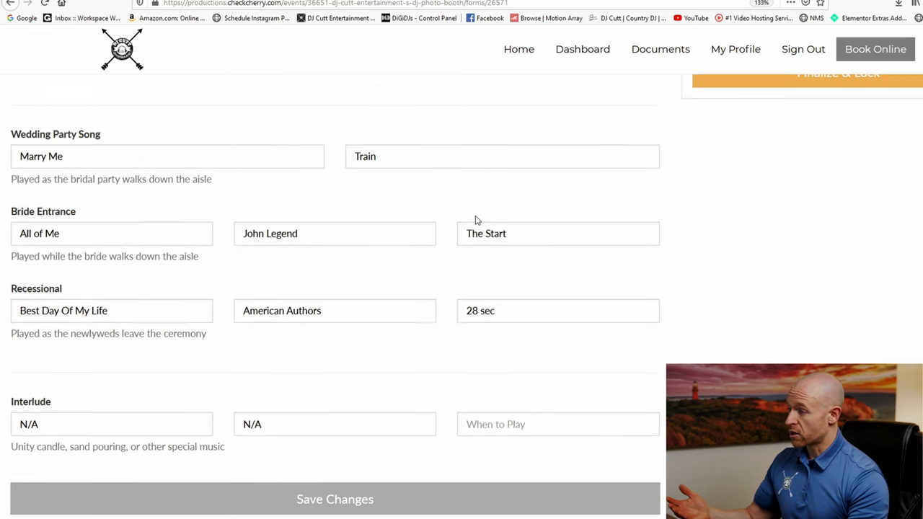
scroll("down", 3)
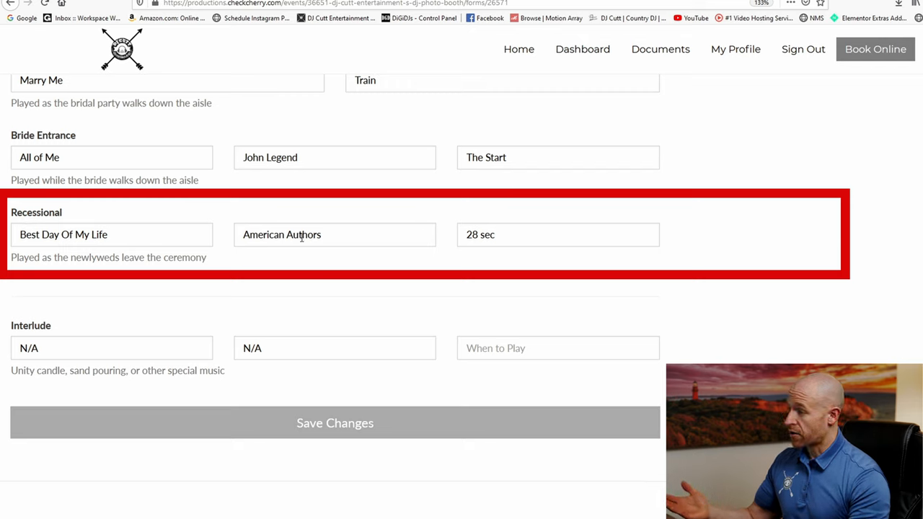
mouse_move(573, 202)
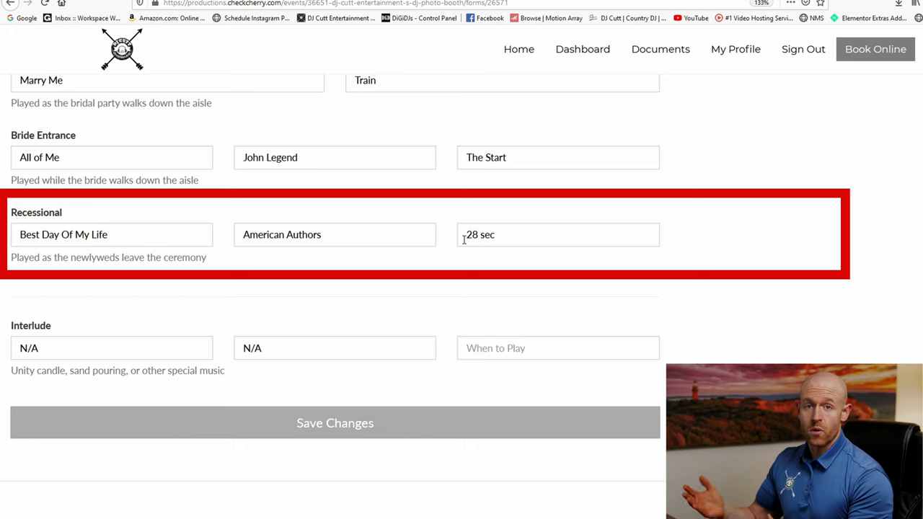
scroll("down", 3)
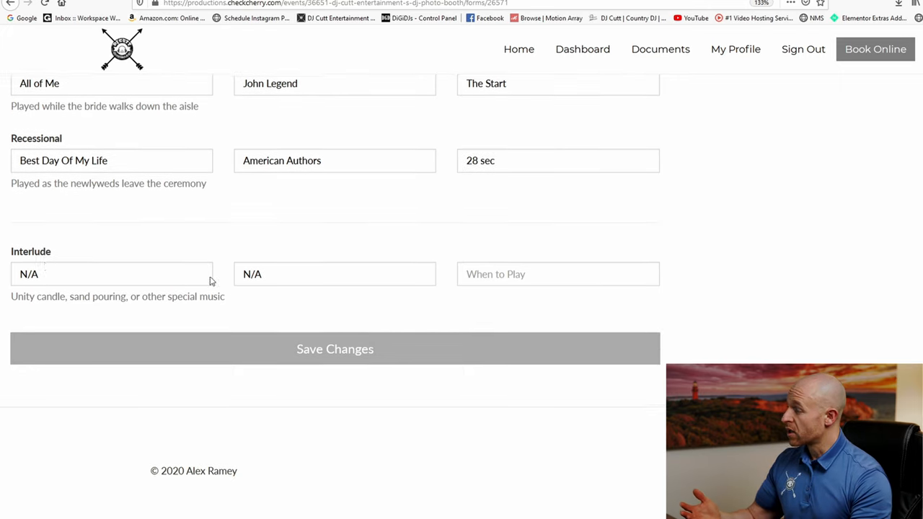
Scroll through the Wedding Form's Ceremony answers and back up toward the Reception section.
scroll("down", 3)
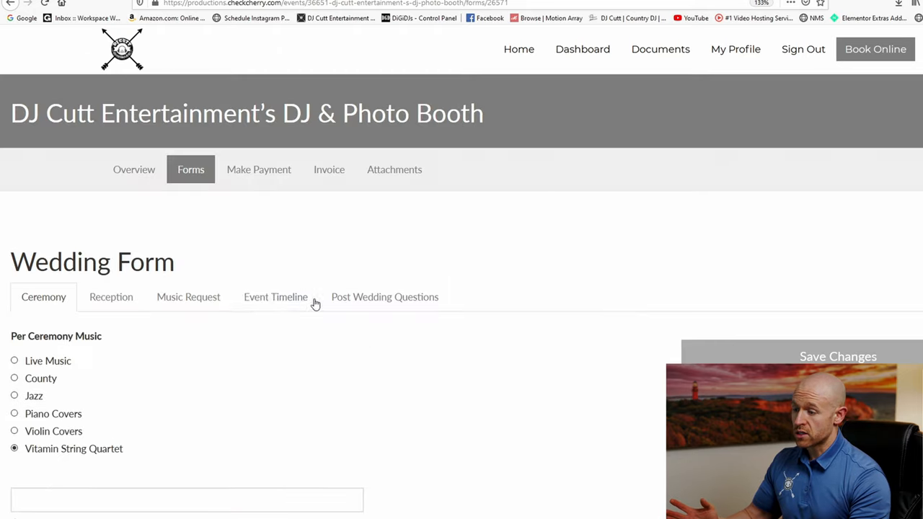
scroll("down", 3)
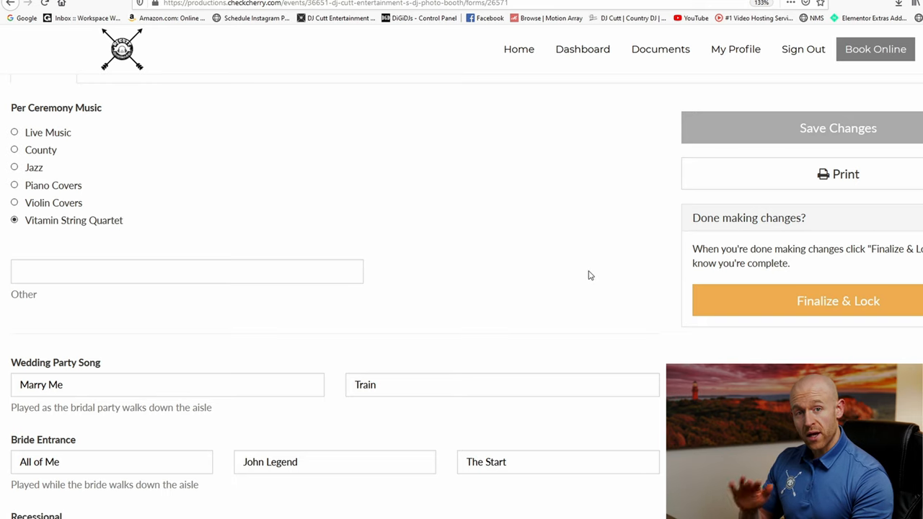
mouse_move(595, 269)
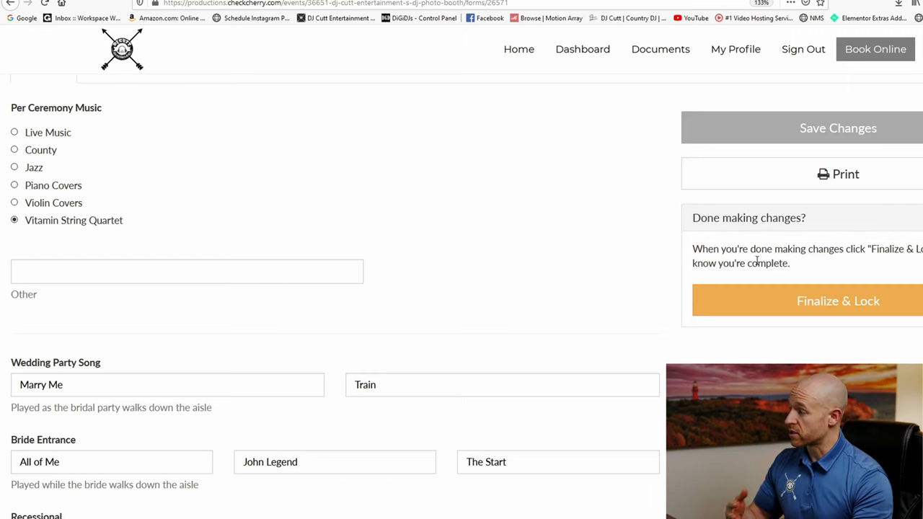
scroll("up", 3)
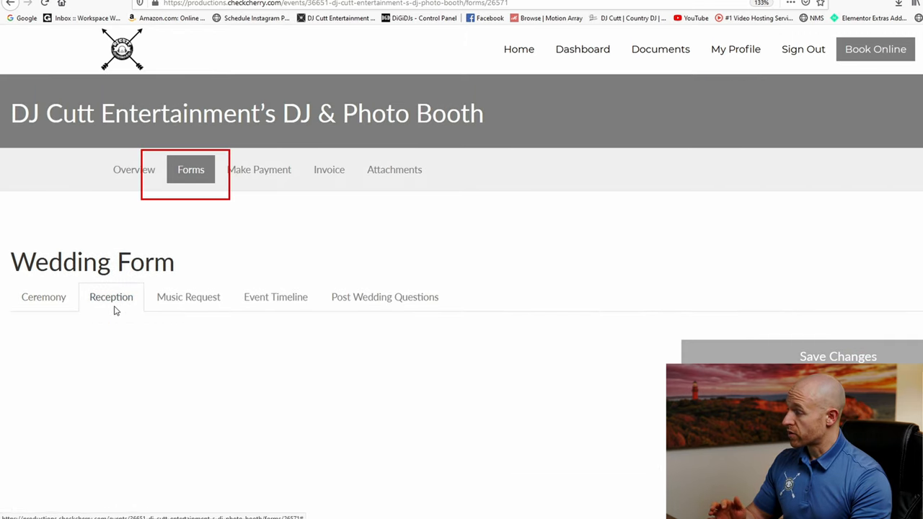
scroll("down", 3)
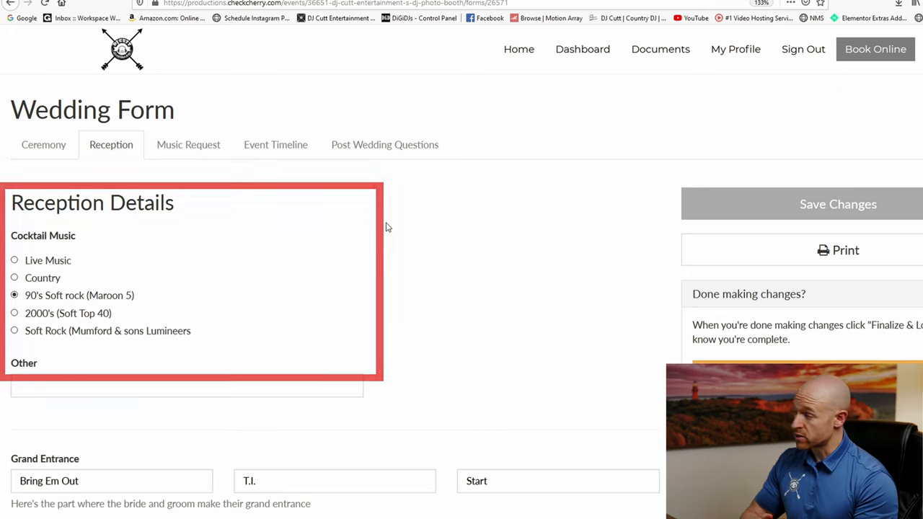
scroll("down", 3)
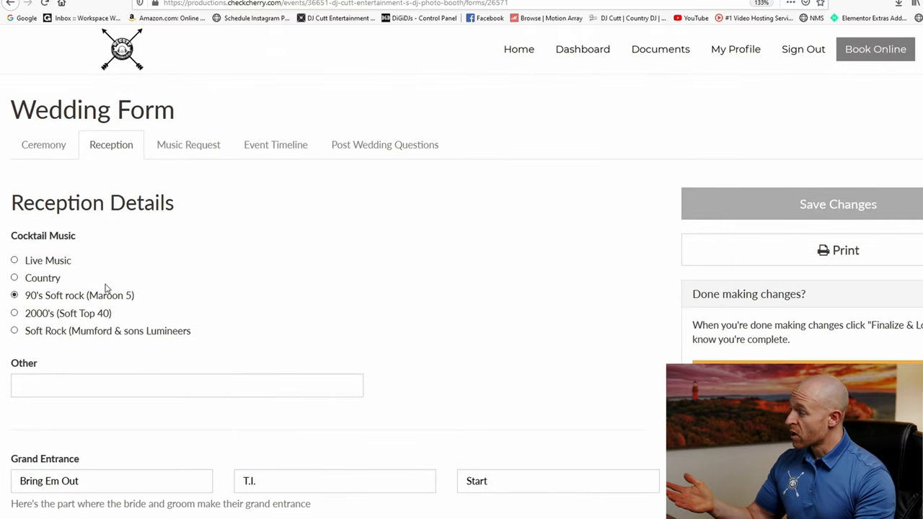
scroll("down", 3)
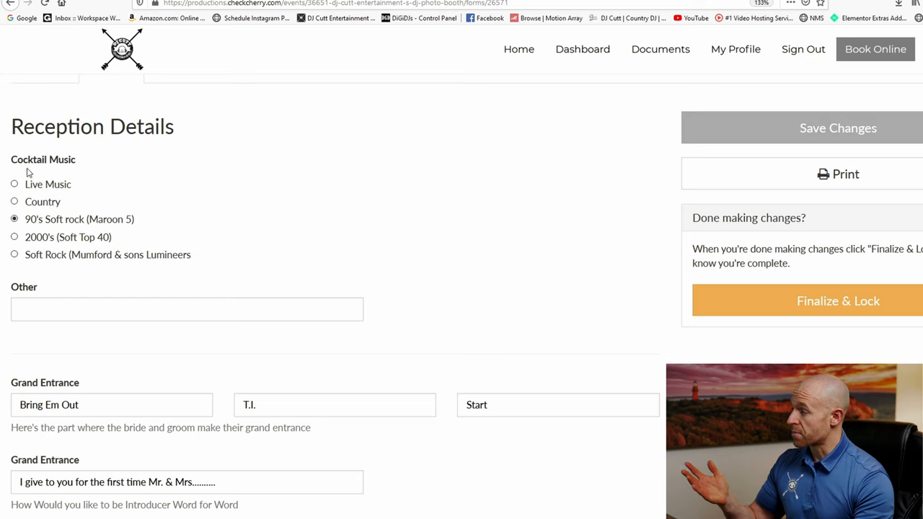
scroll("down", 3)
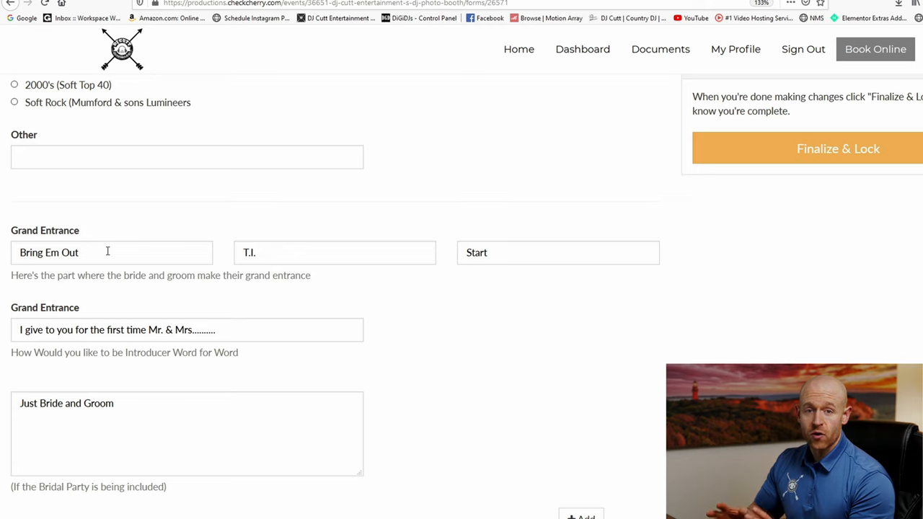
scroll("down", 3)
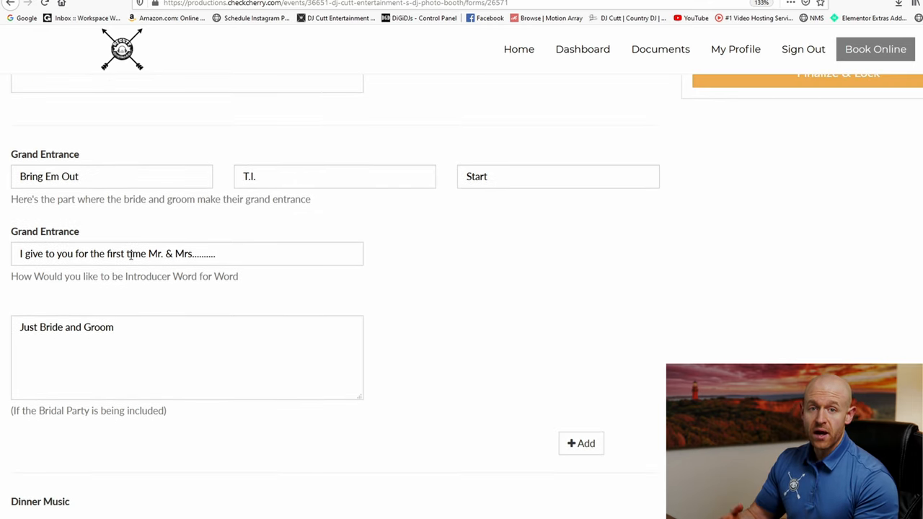
scroll("down", 3)
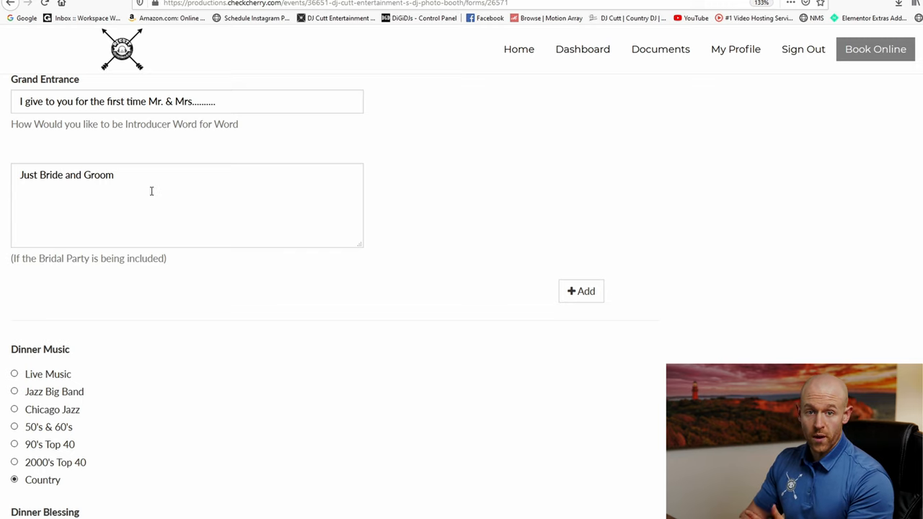
scroll("down", 3)
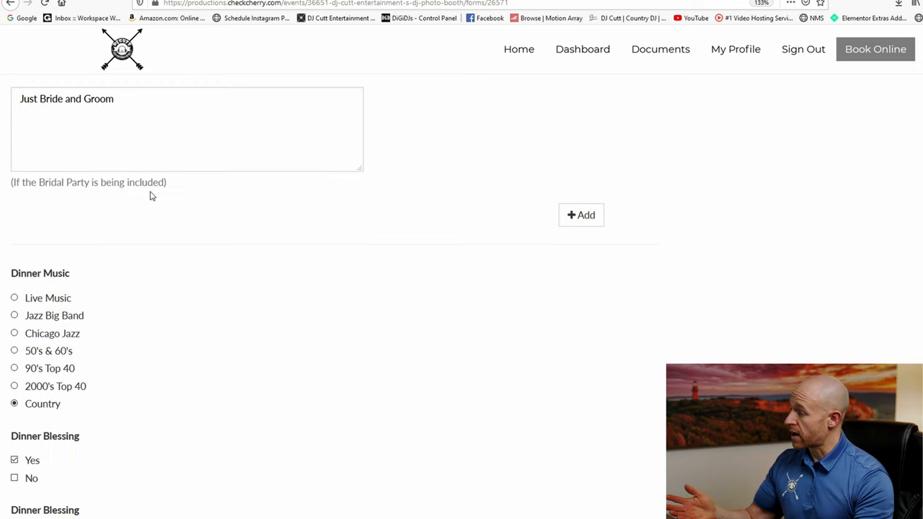
scroll("down", 3)
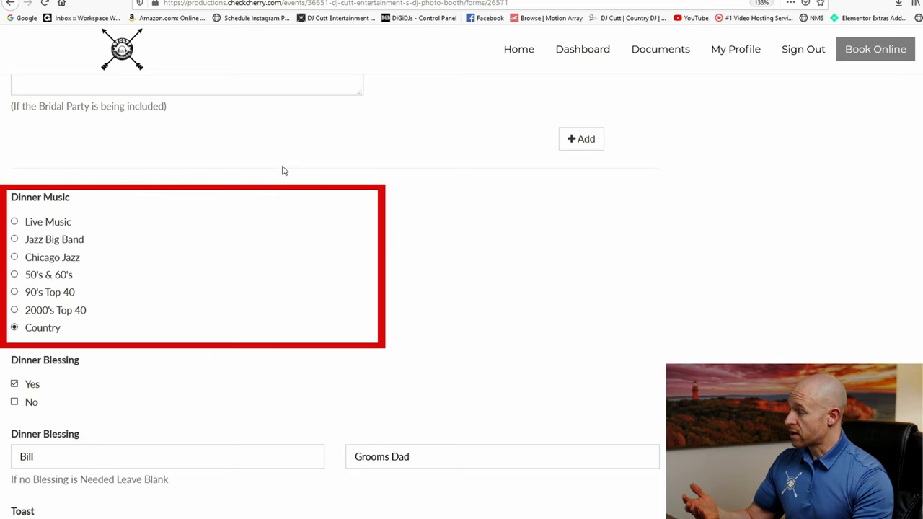
mouse_move(111, 237)
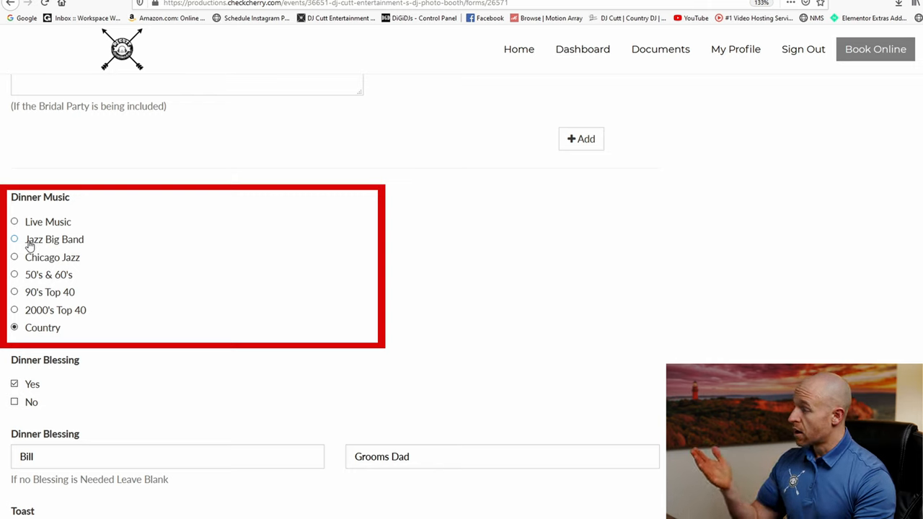
mouse_move(122, 238)
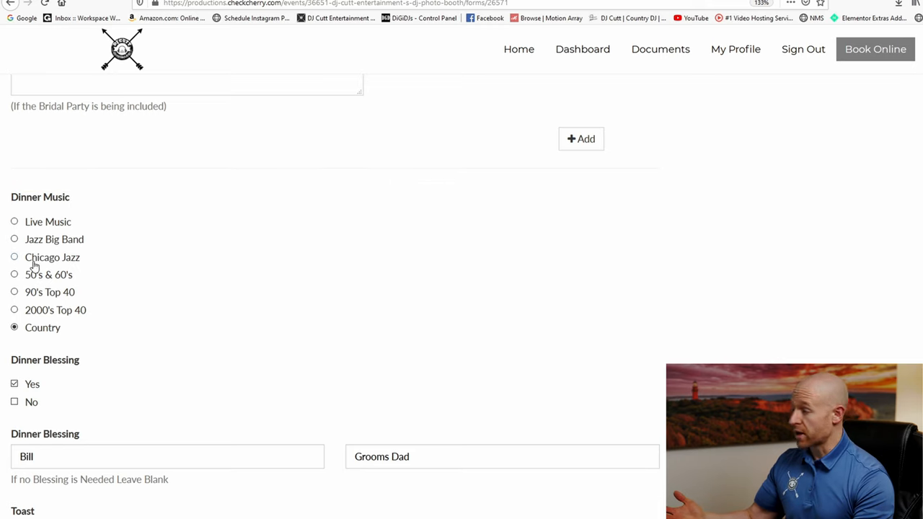
scroll("down", 3)
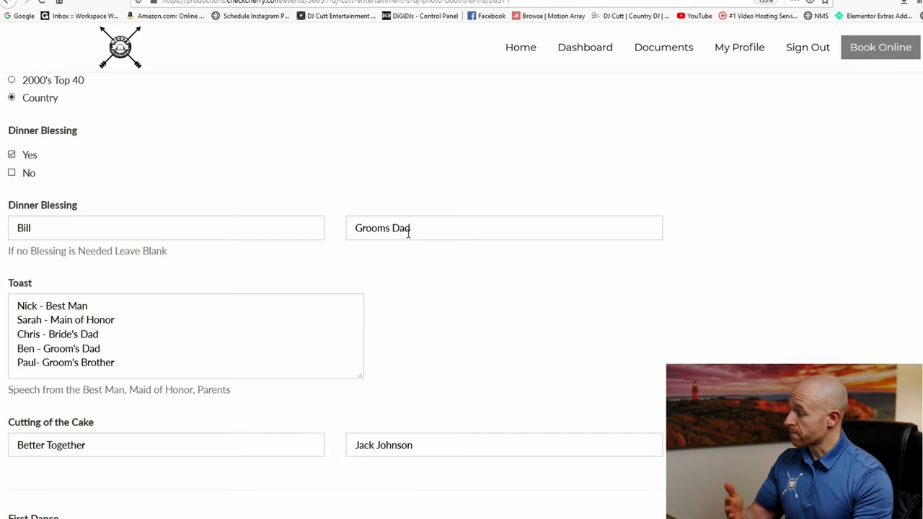
scroll("down", 3)
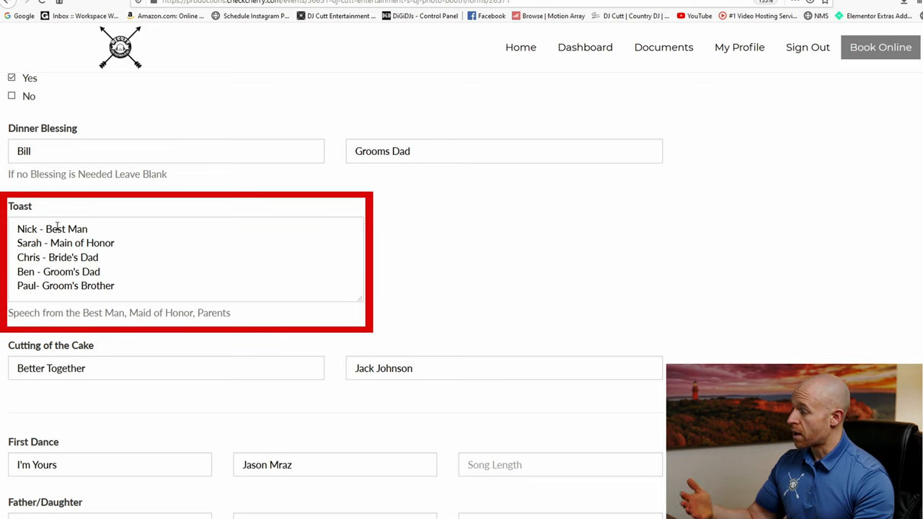
left_click(106, 224)
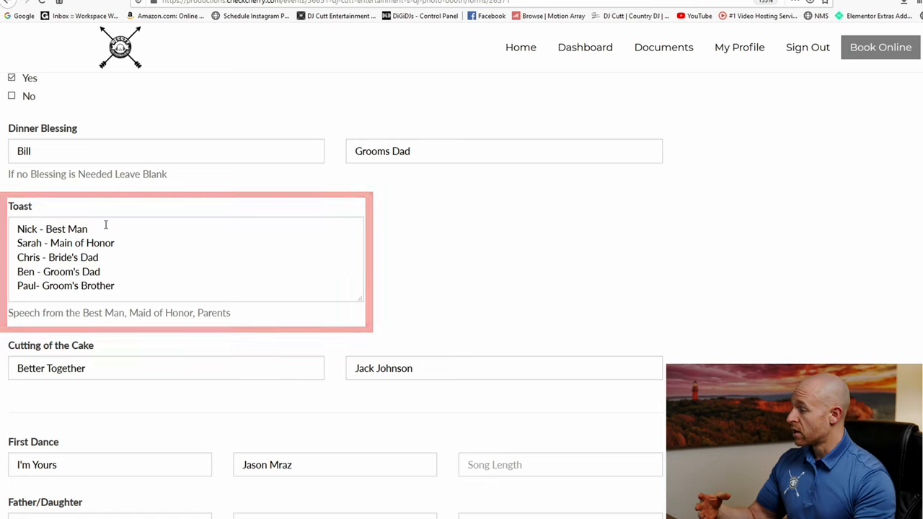
scroll("down", 3)
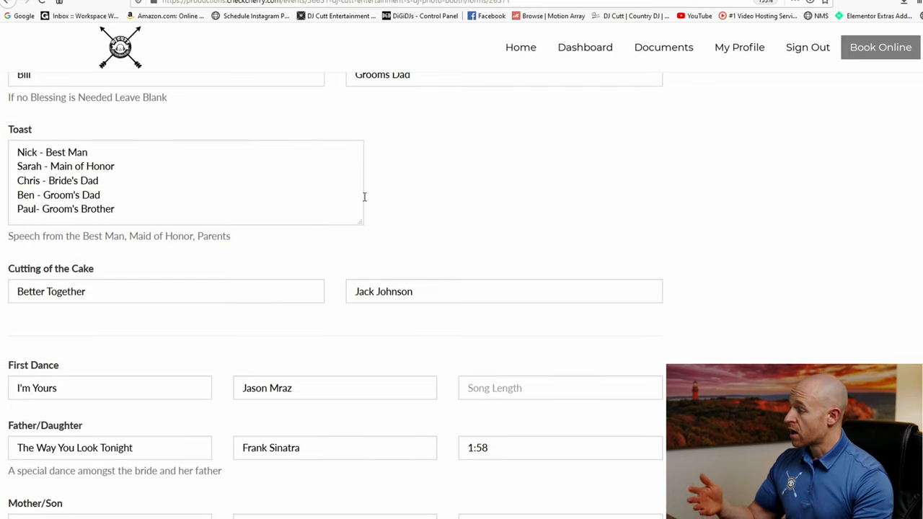
scroll("down", 3)
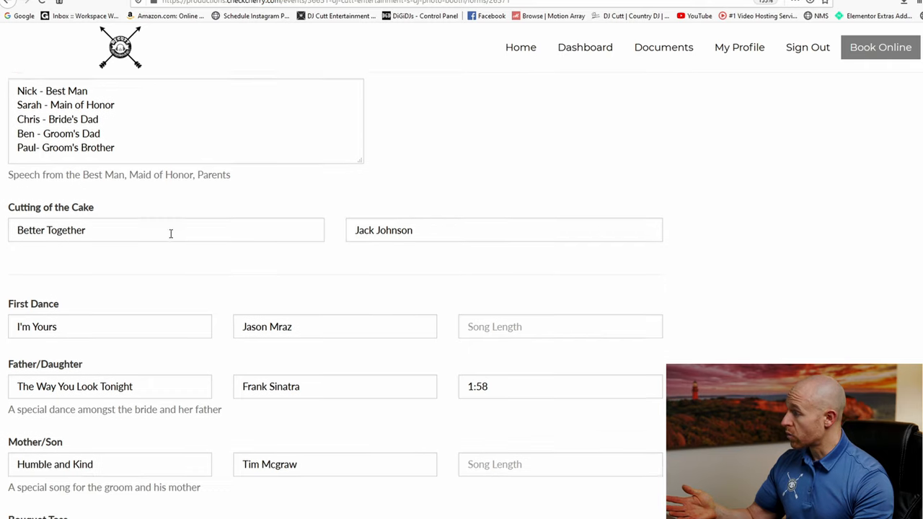
scroll("down", 3)
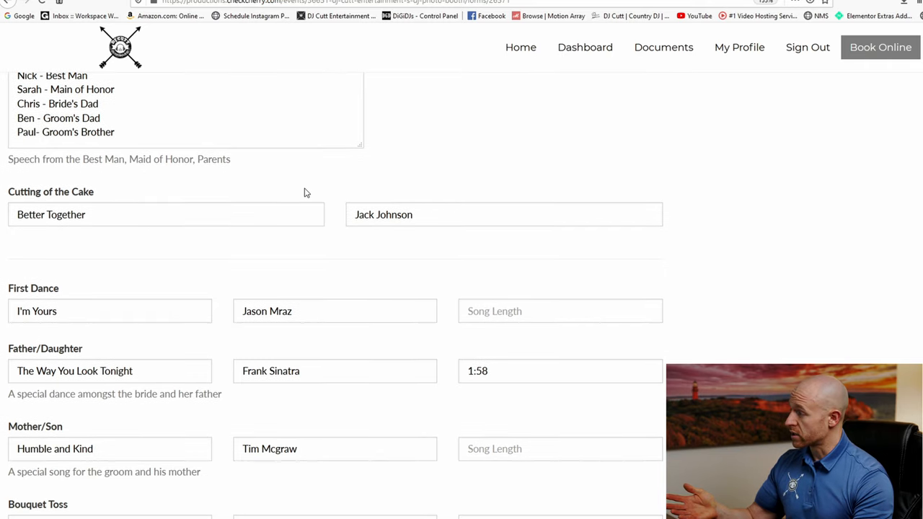
scroll("down", 3)
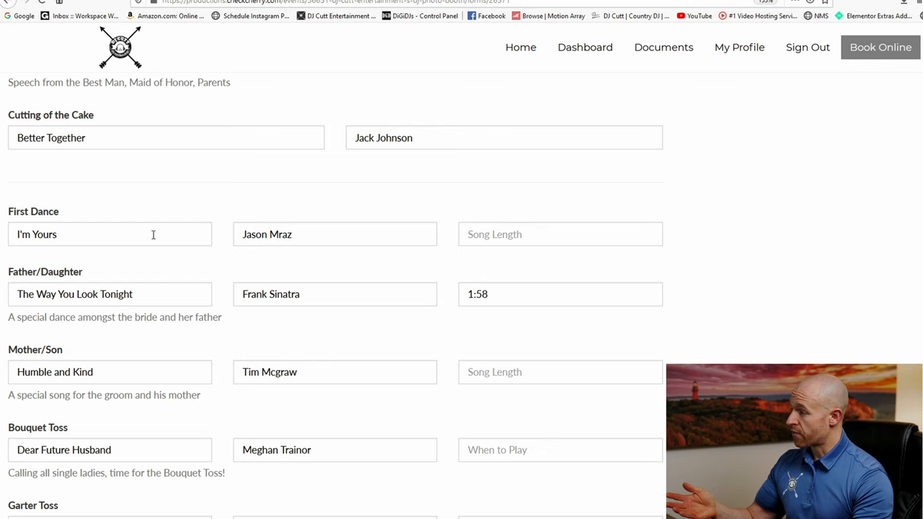
scroll("down", 3)
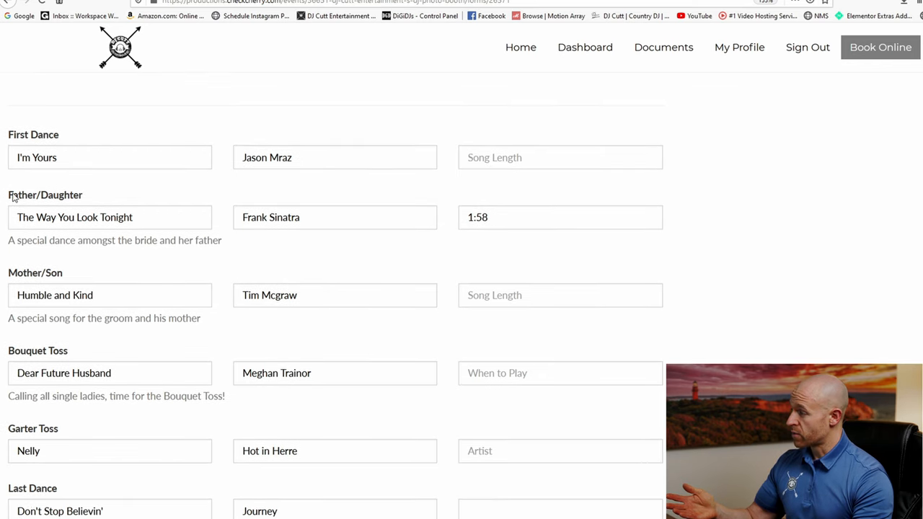
mouse_move(105, 280)
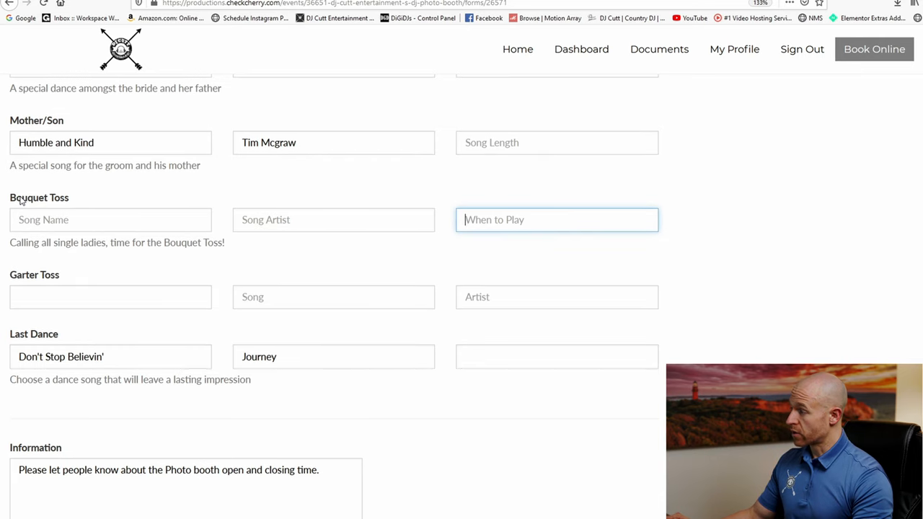
mouse_move(44, 296)
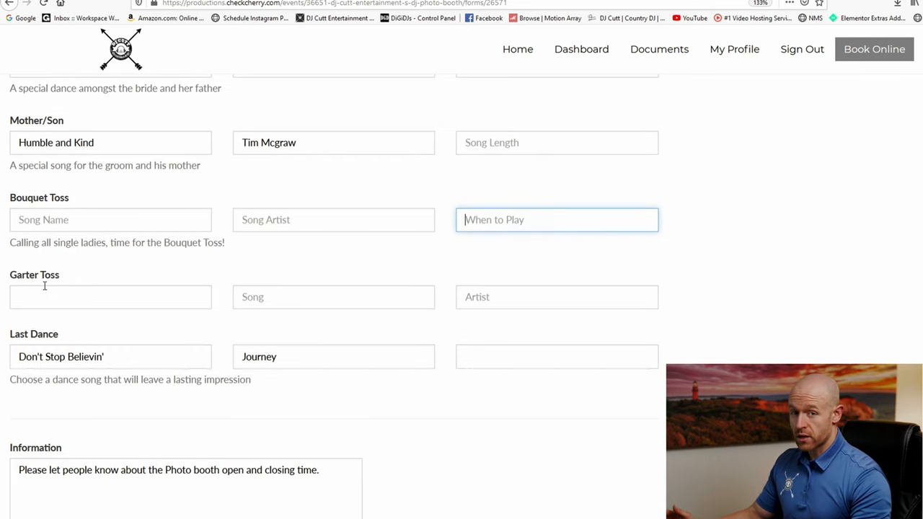
scroll("down", 3)
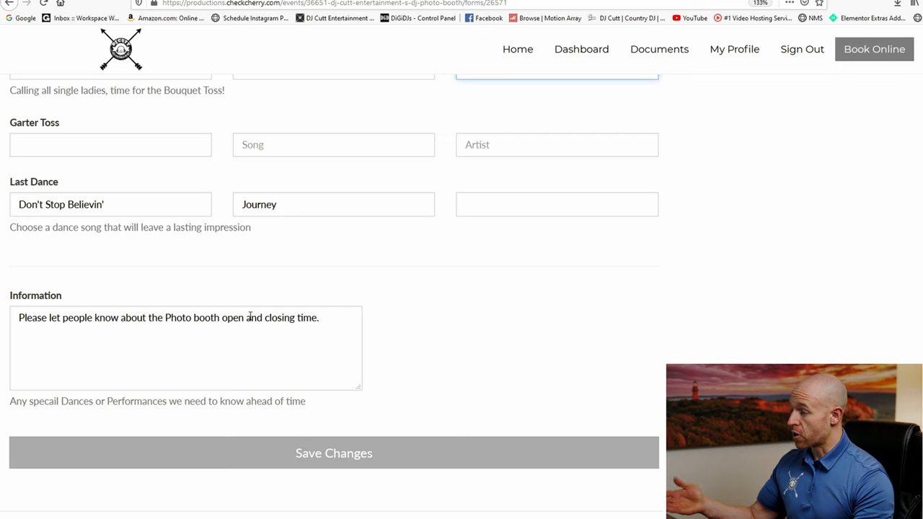
scroll("down", 3)
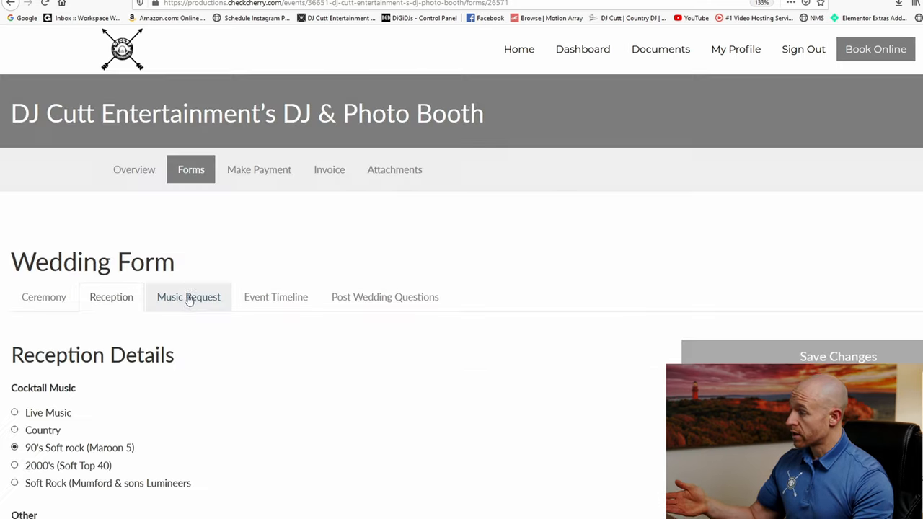
Open the Music Request tab and scroll through the Play if Possible songs.
left_click(188, 296)
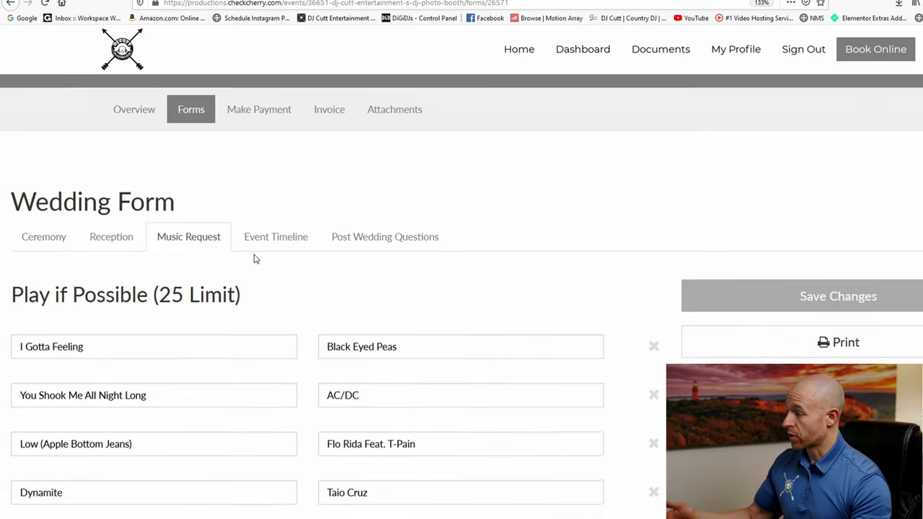
scroll("down", 3)
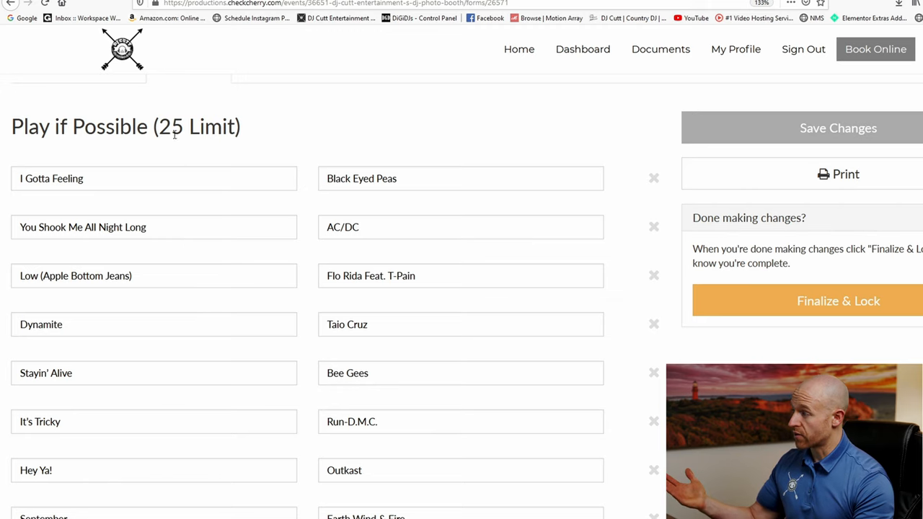
scroll("down", 3)
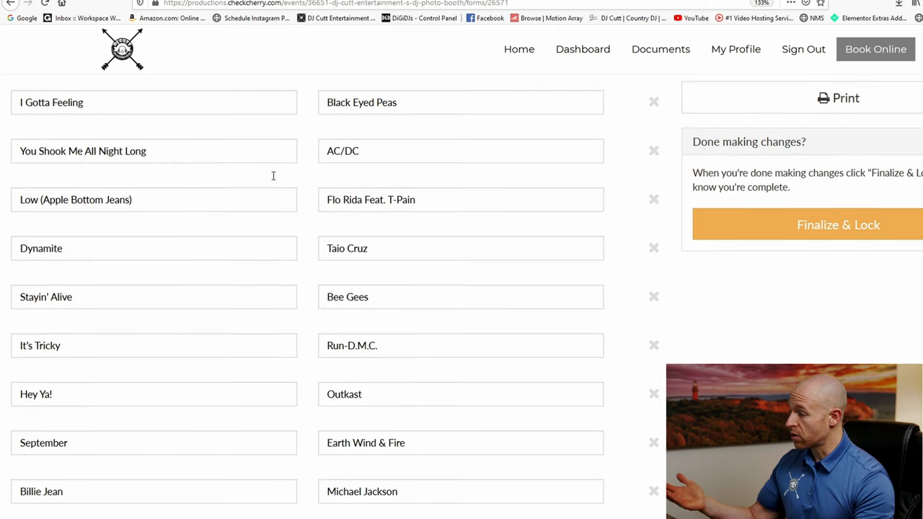
scroll("down", 3)
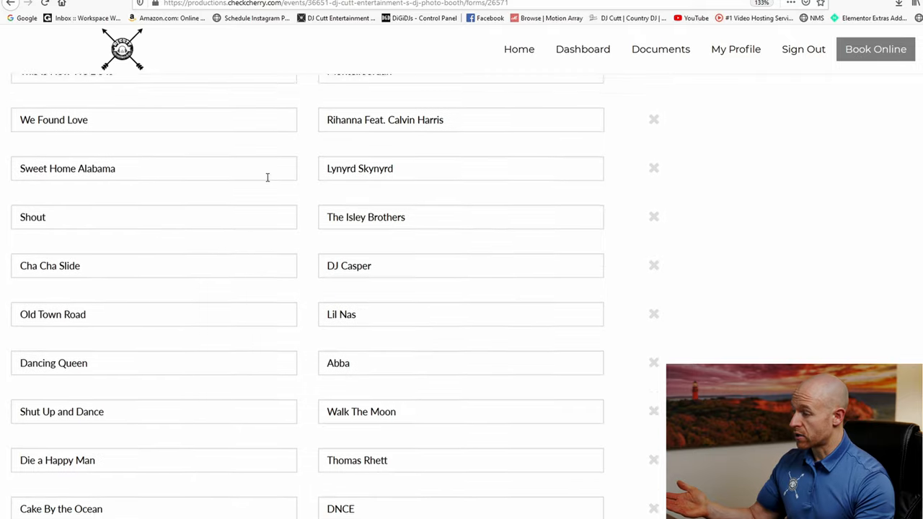
scroll("down", 3)
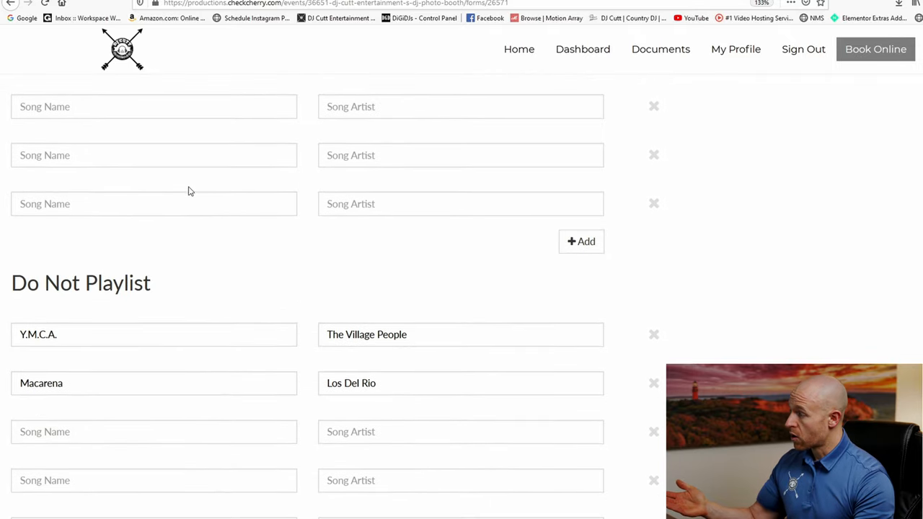
scroll("down", 3)
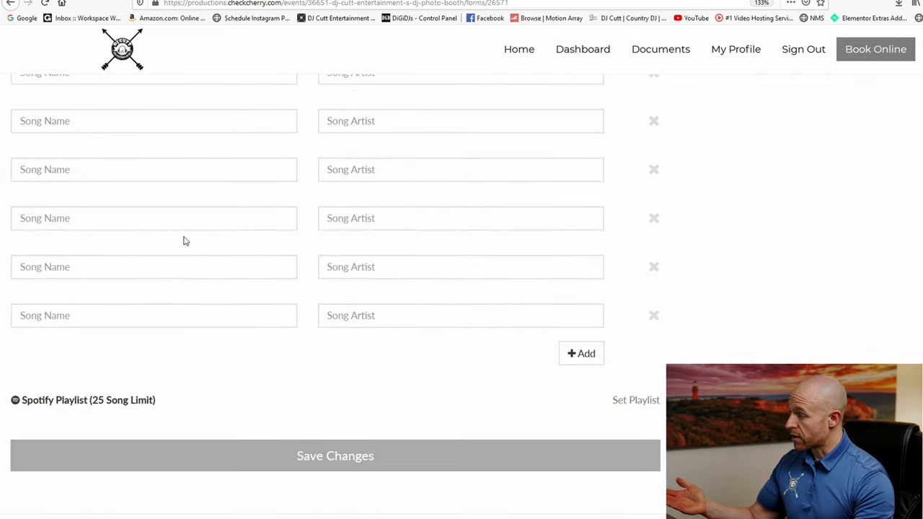
mouse_move(624, 403)
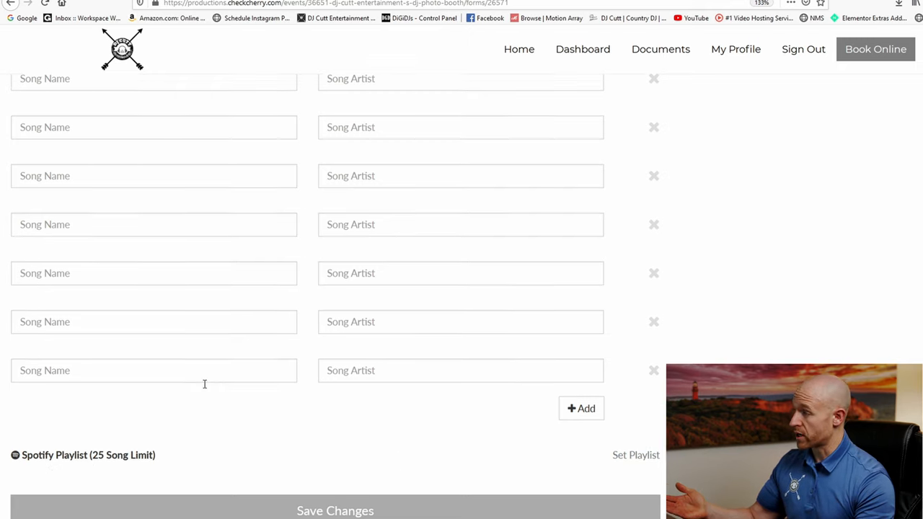
Scroll on to the Do Not Playlist listing YMCA and Macarena.
scroll("down", 3)
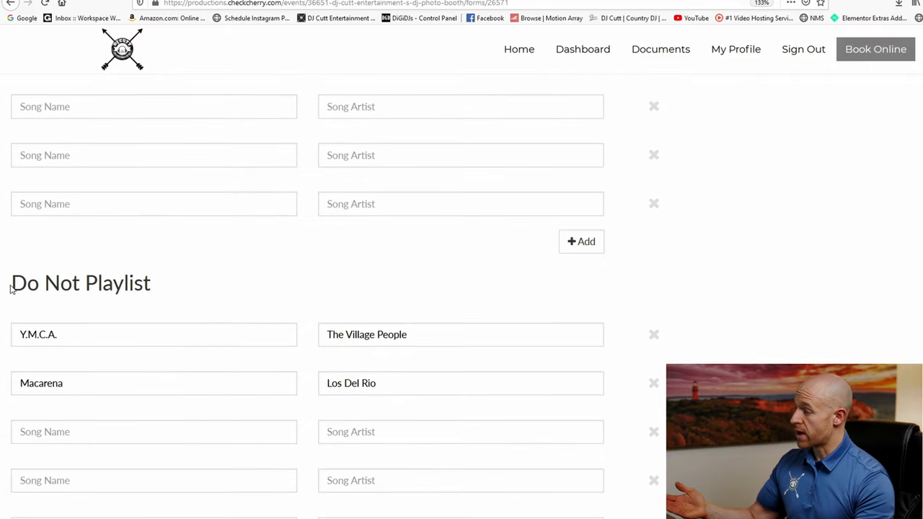
scroll("down", 3)
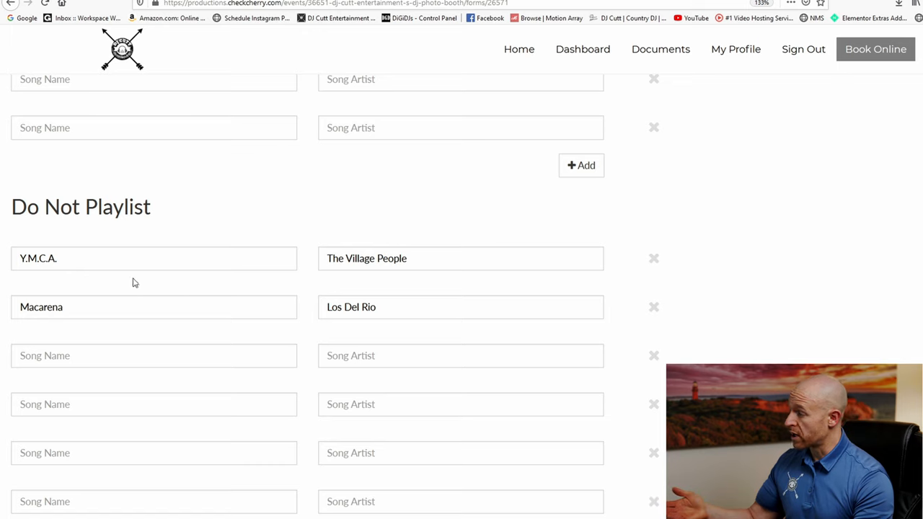
scroll("down", 3)
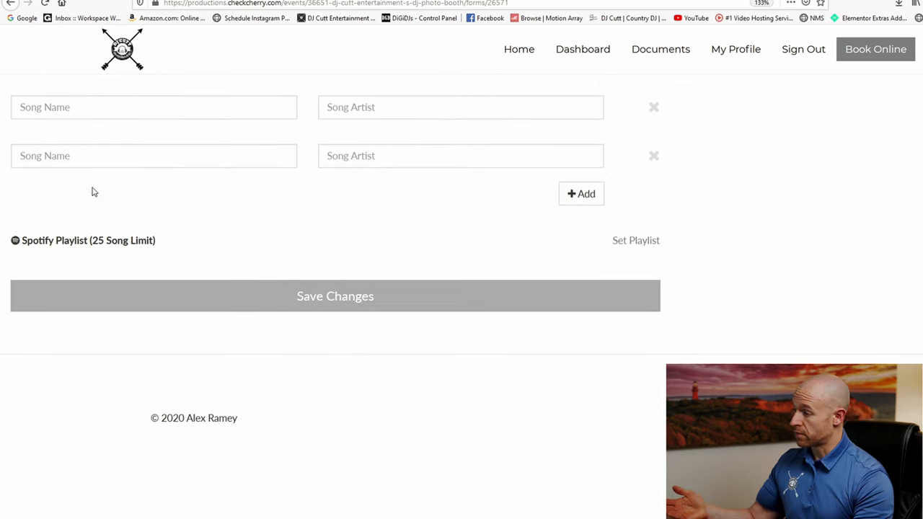
scroll("down", 3)
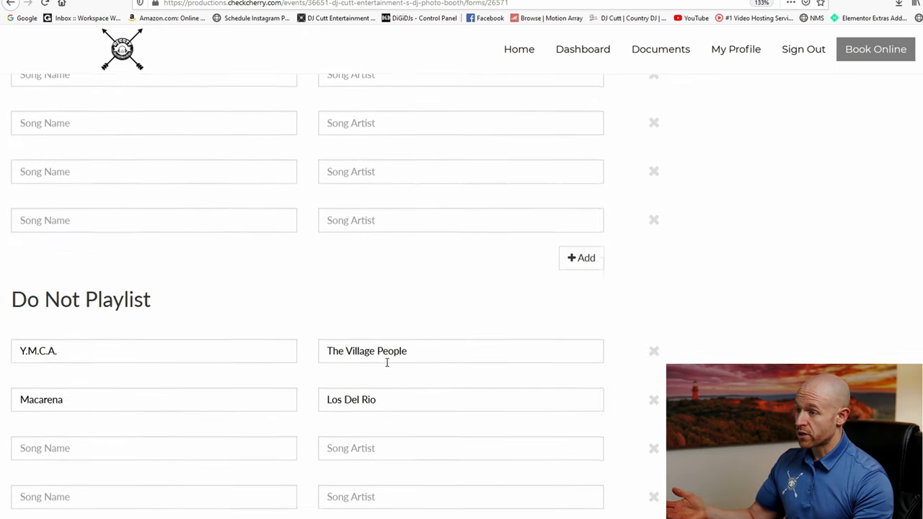
scroll("up", 3)
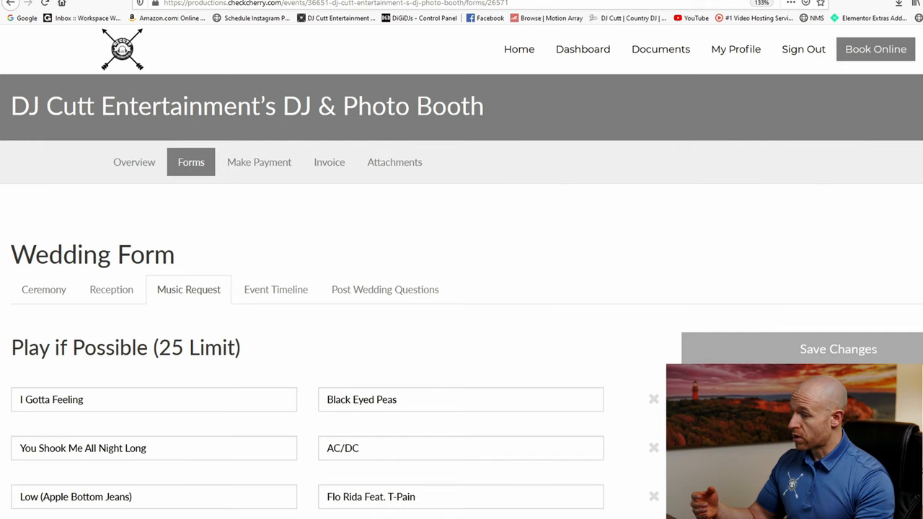
scroll("down", 3)
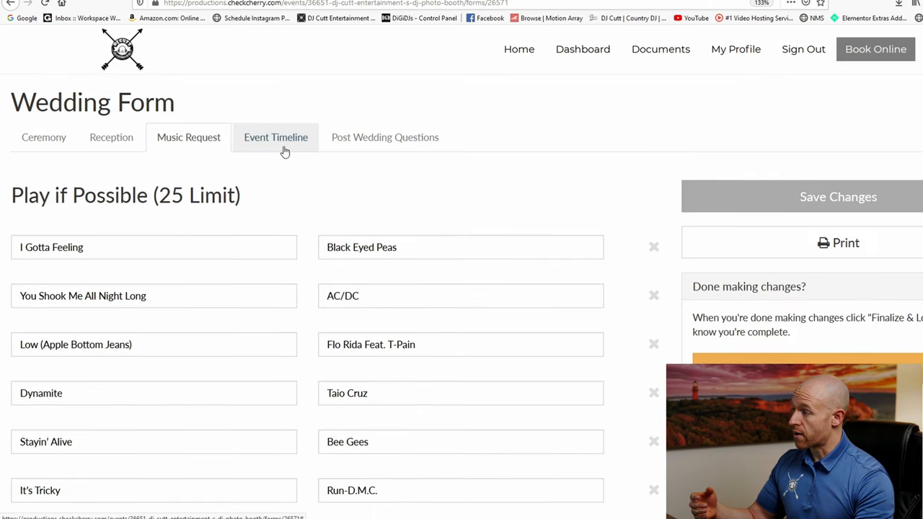
Open the Event Timeline tab and review the scheduled time for each part of the day.
left_click(275, 137)
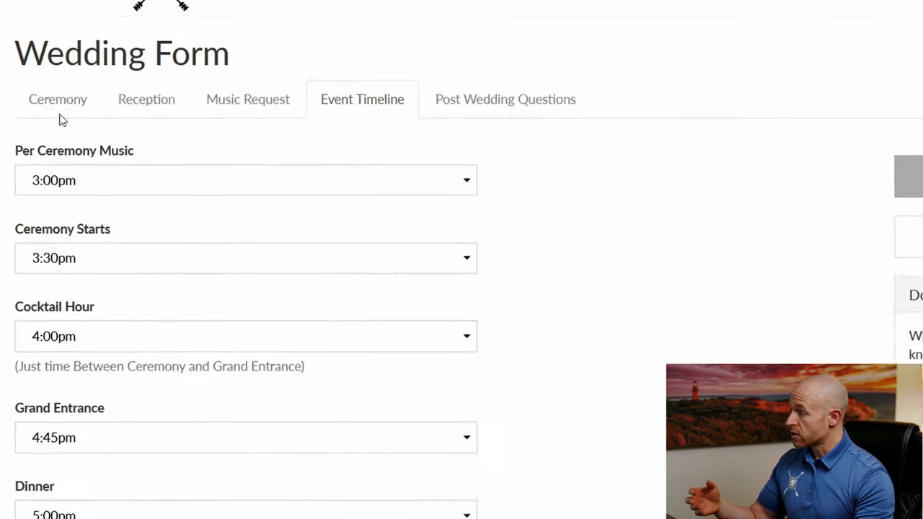
scroll("down", 3)
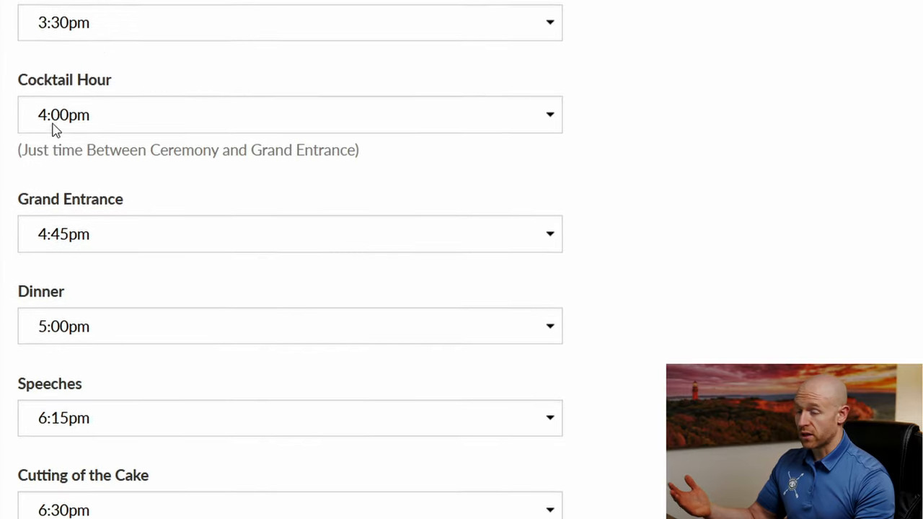
scroll("down", 3)
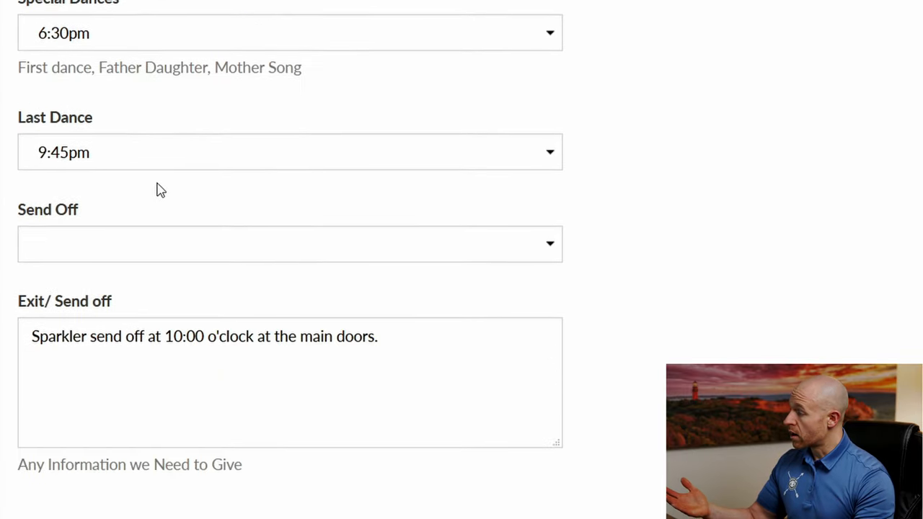
scroll("up", 3)
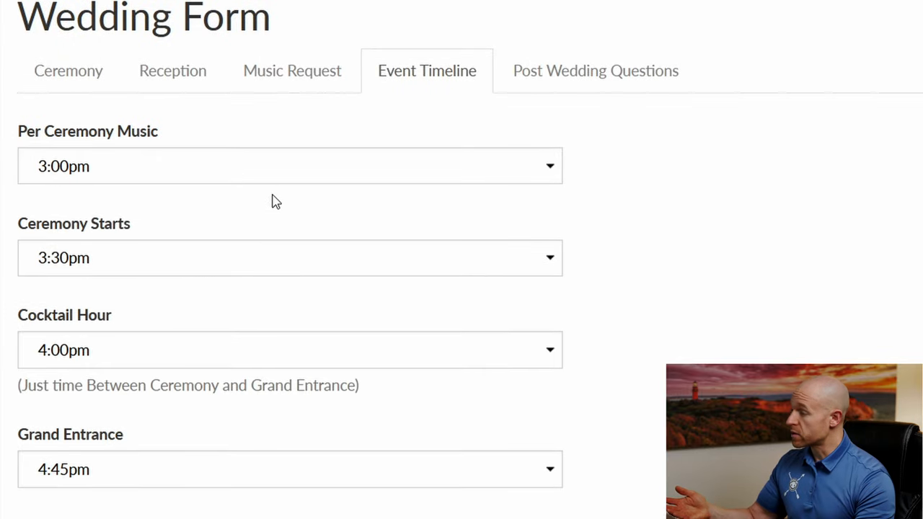
mouse_move(142, 252)
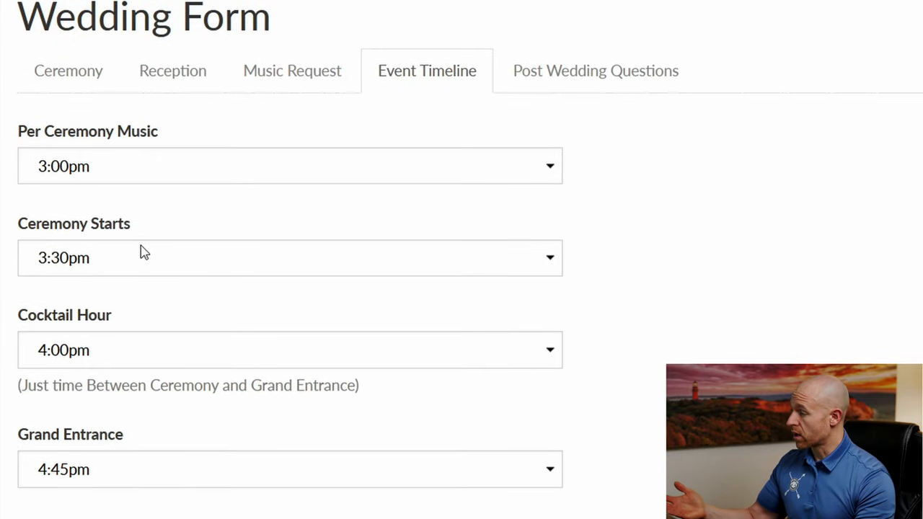
scroll("down", 3)
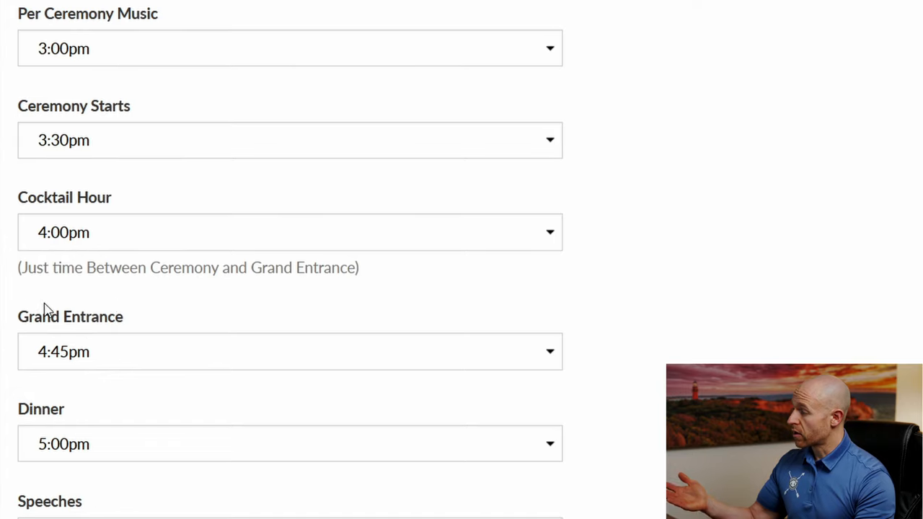
scroll("down", 3)
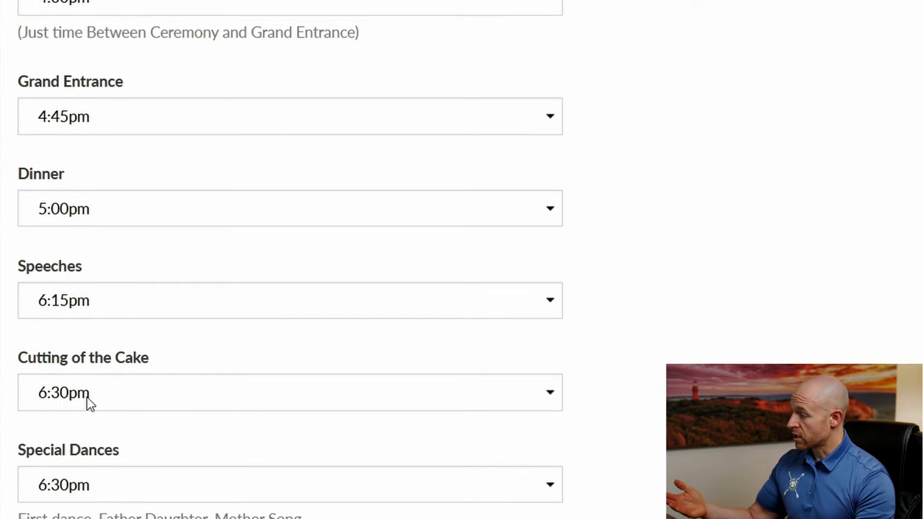
scroll("down", 3)
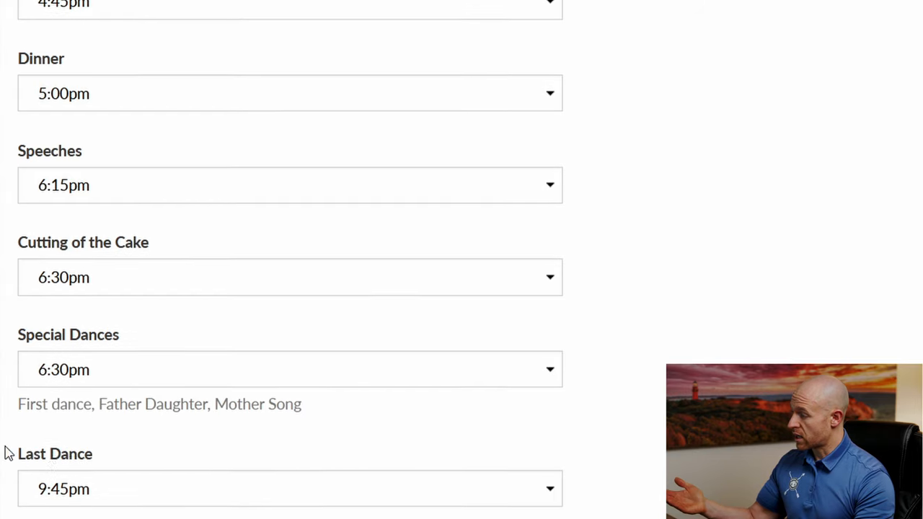
scroll("down", 3)
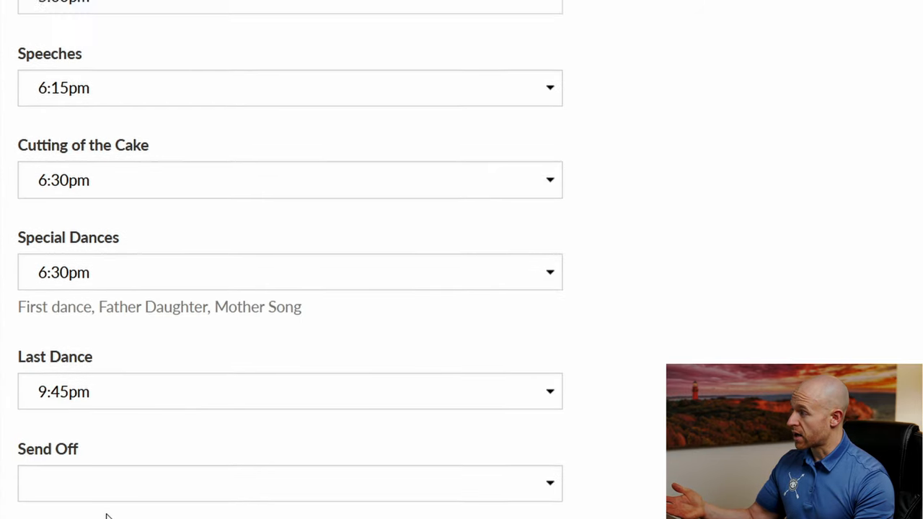
scroll("up", 3)
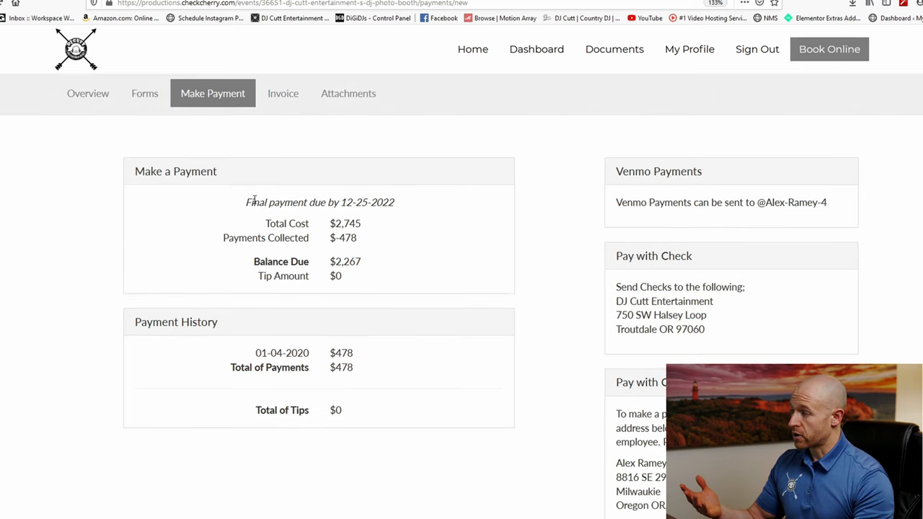
mouse_move(401, 203)
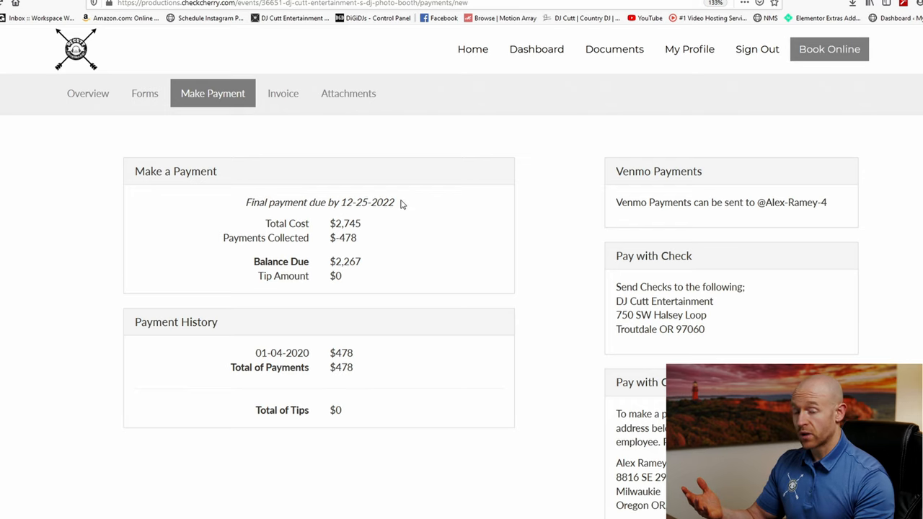
mouse_move(483, 209)
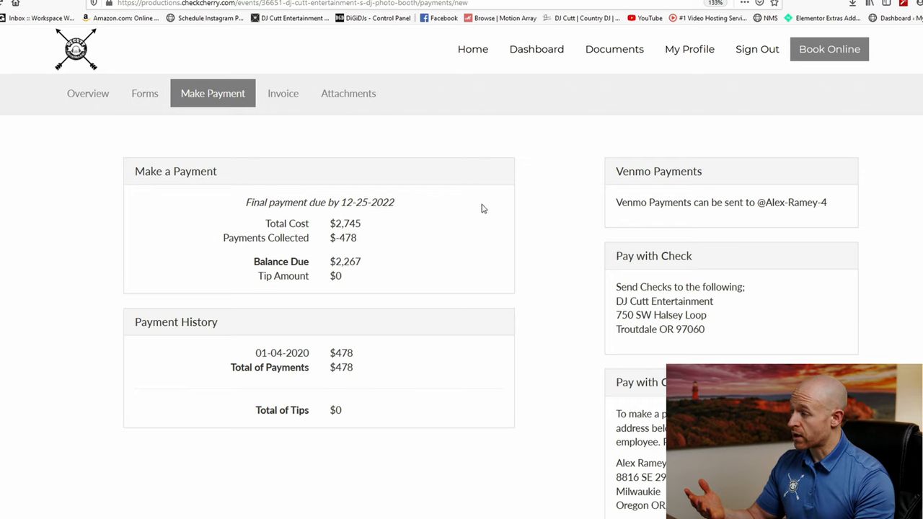
mouse_move(226, 266)
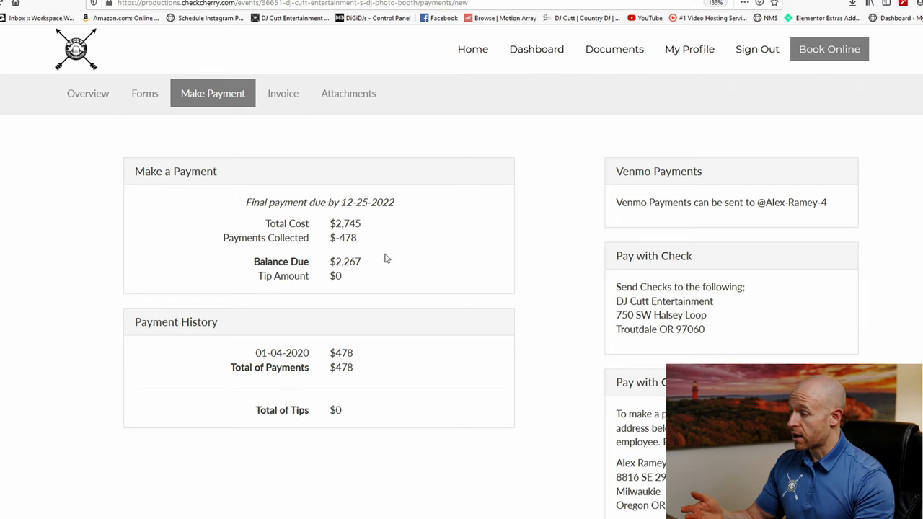
scroll("down", 3)
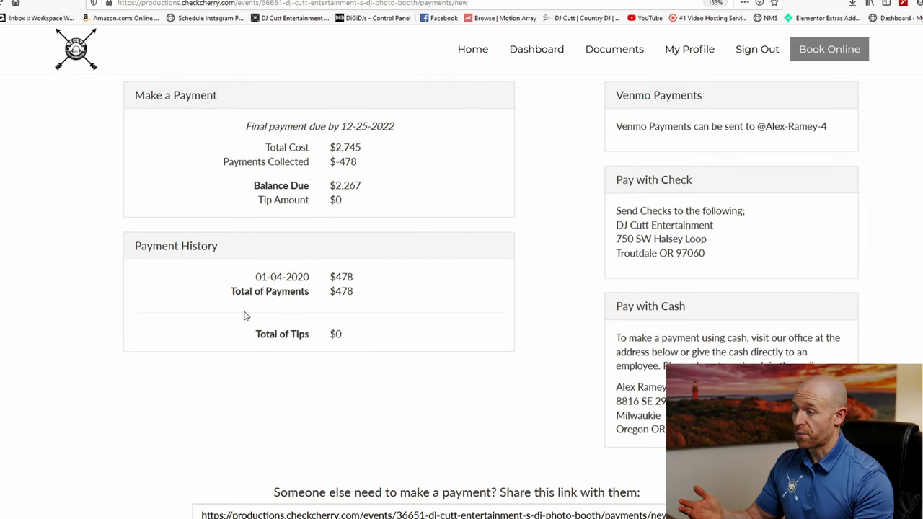
mouse_move(572, 172)
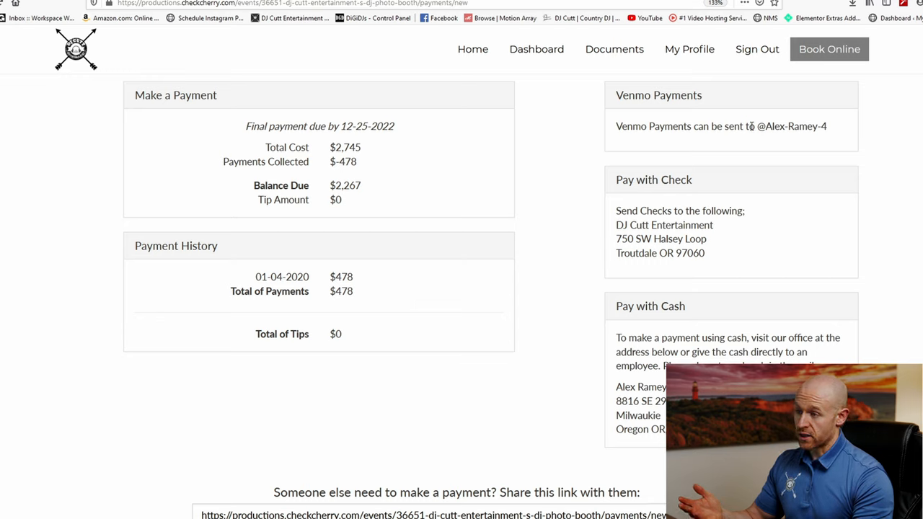
mouse_move(627, 176)
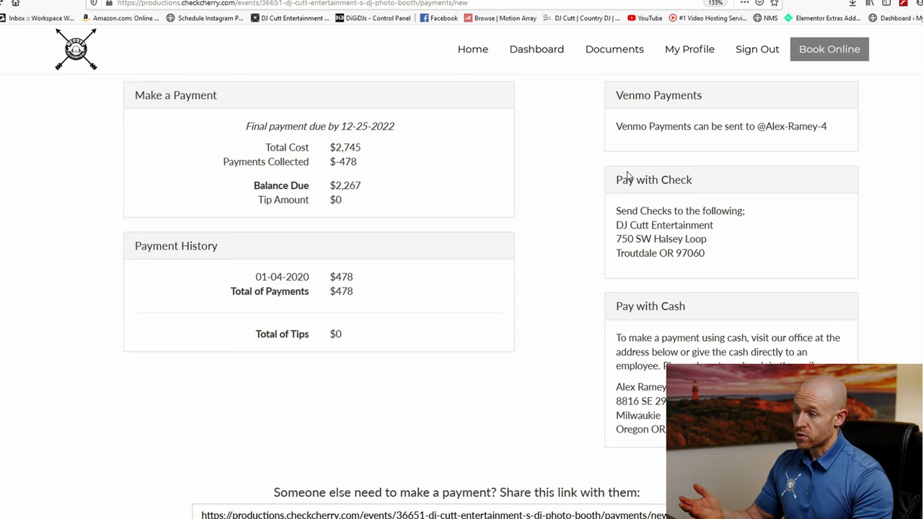
scroll("down", 3)
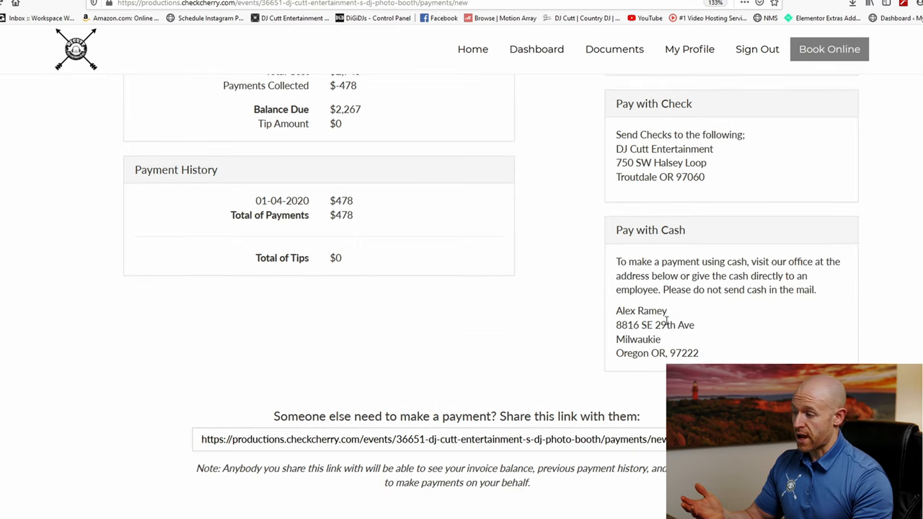
scroll("down", 3)
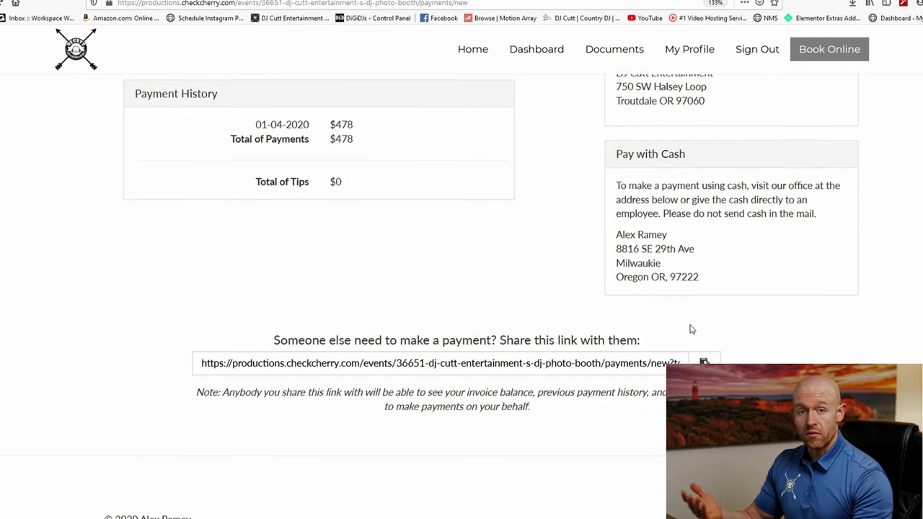
mouse_move(648, 338)
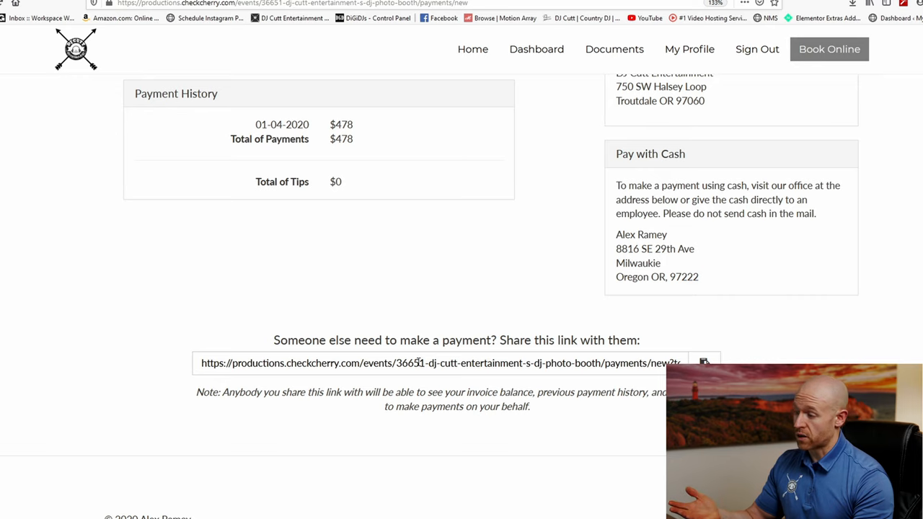
scroll("up", 3)
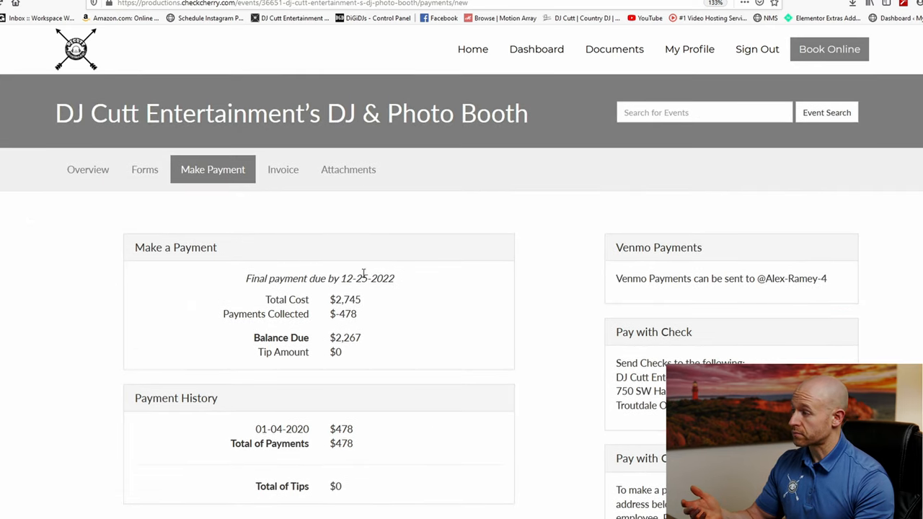
Open the Invoice and scroll through line items, totals and the signed contract.
left_click(282, 169)
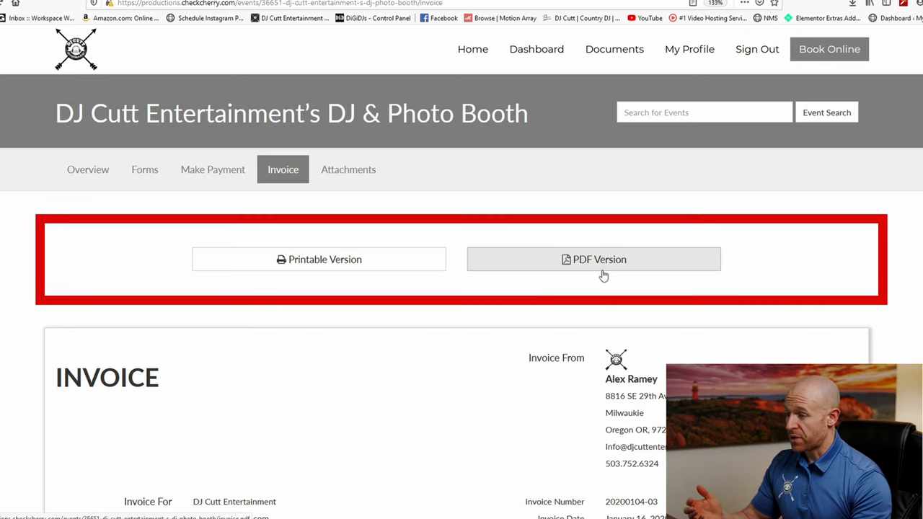
scroll("down", 3)
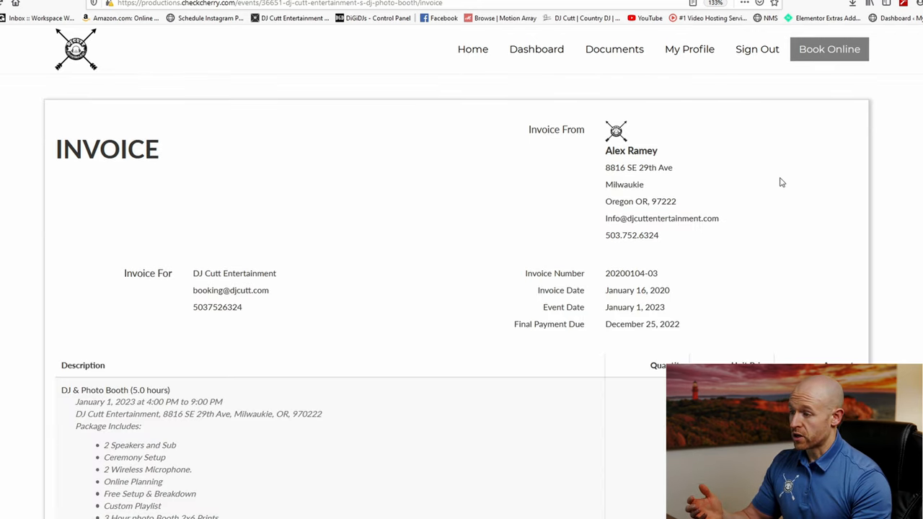
scroll("down", 3)
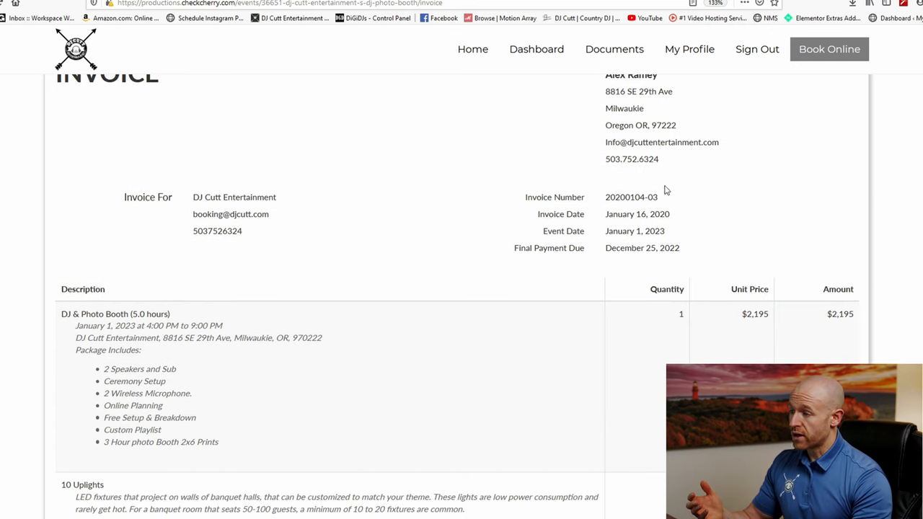
scroll("down", 3)
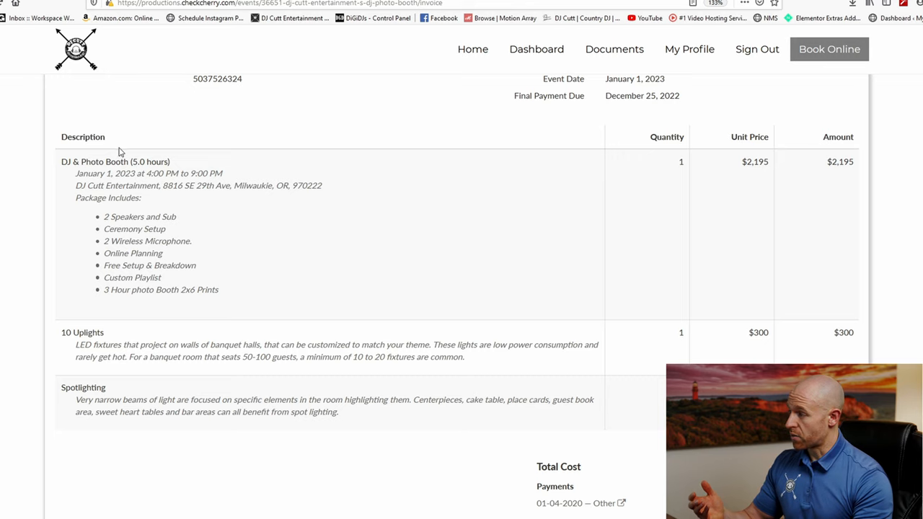
scroll("down", 3)
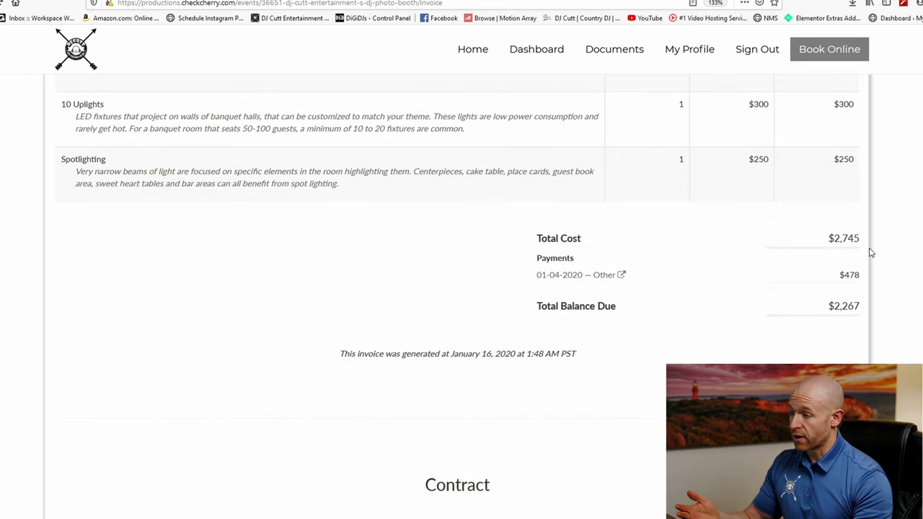
scroll("down", 3)
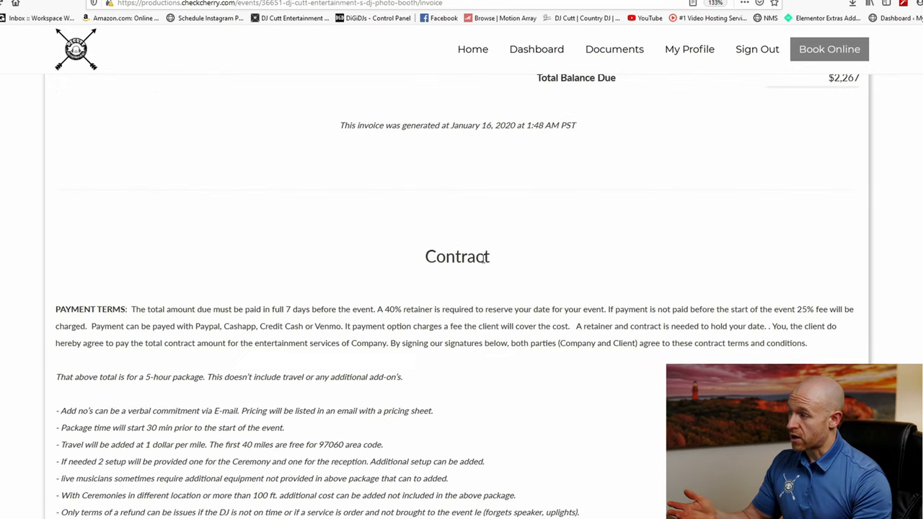
scroll("down", 3)
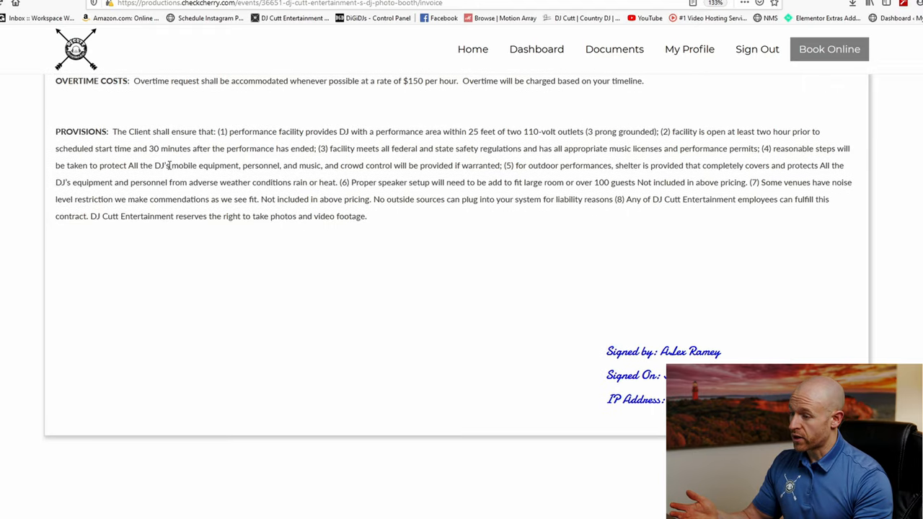
scroll("down", 3)
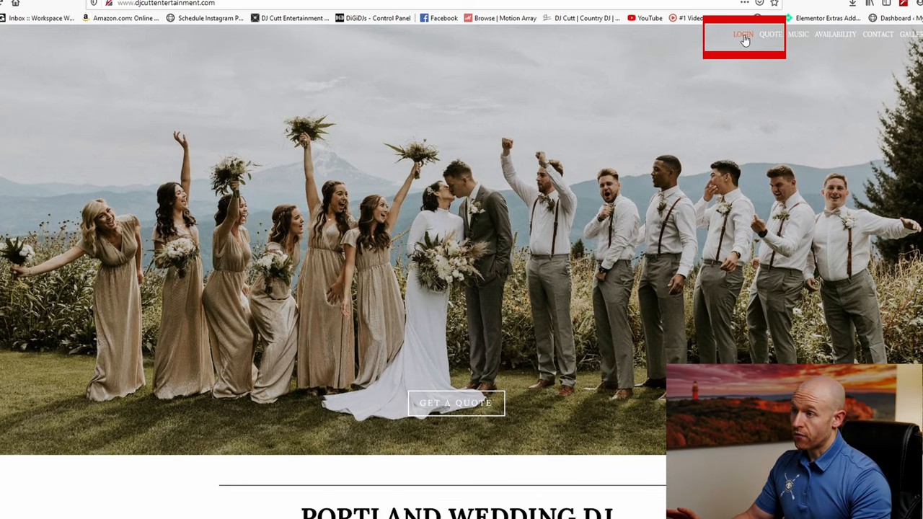
Show that LOGIN on the DJ Cutt Entertainment site leads to the CheckCherry portal.
left_click(742, 34)
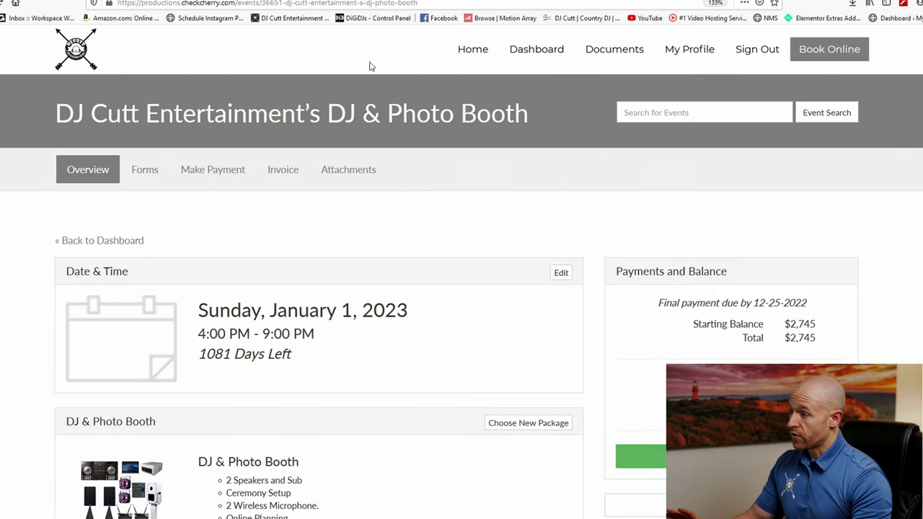
mouse_move(374, 334)
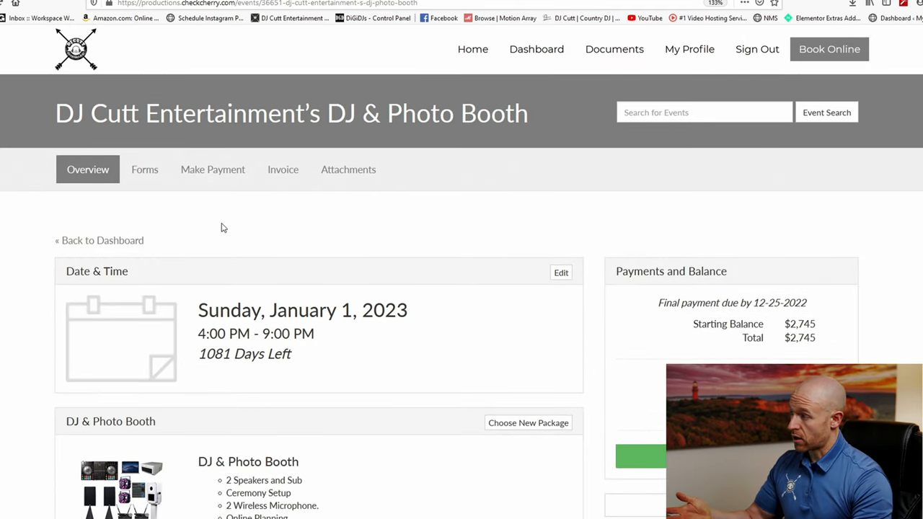
mouse_move(409, 36)
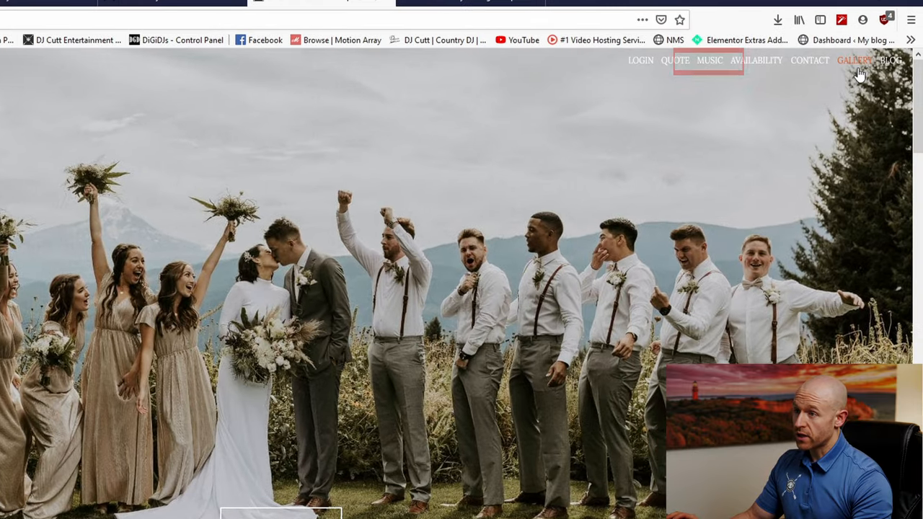
mouse_move(708, 61)
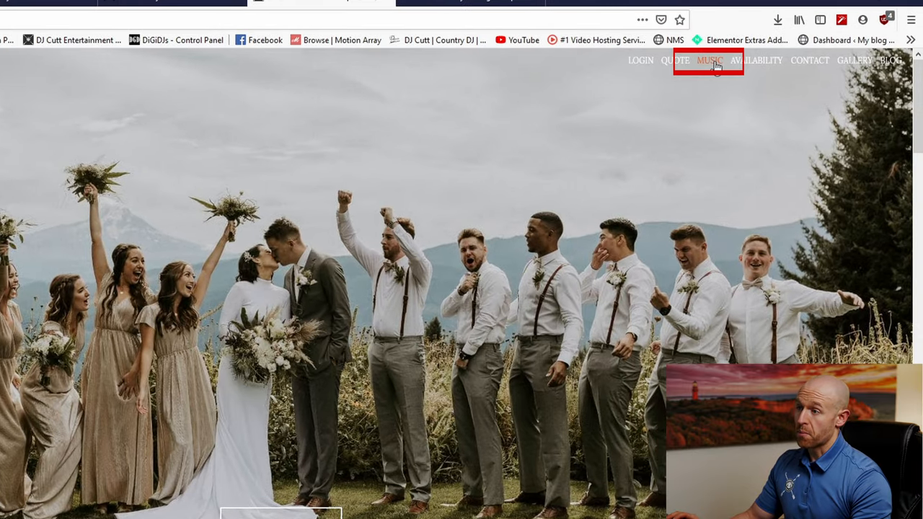
Open the MUSIC ideas page and browse the Mother Son Dance Songs Spotify playlist.
left_click(710, 60)
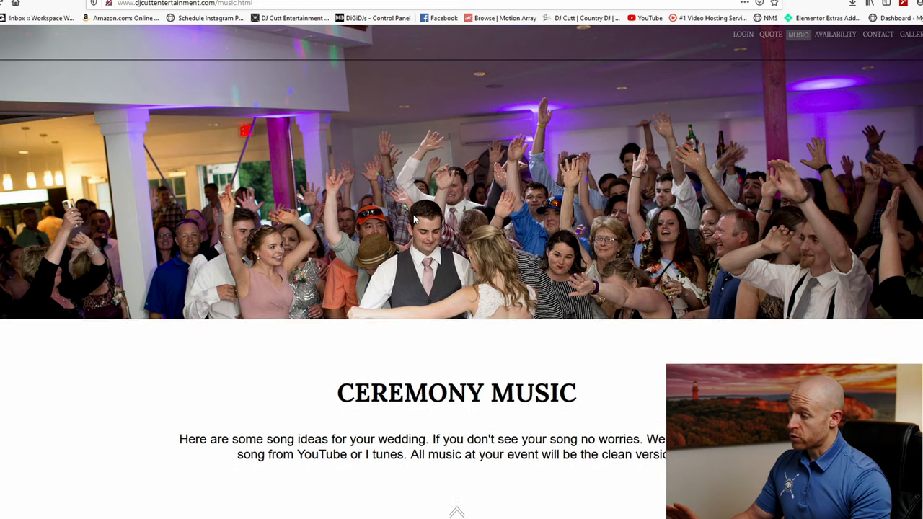
scroll("down", 3)
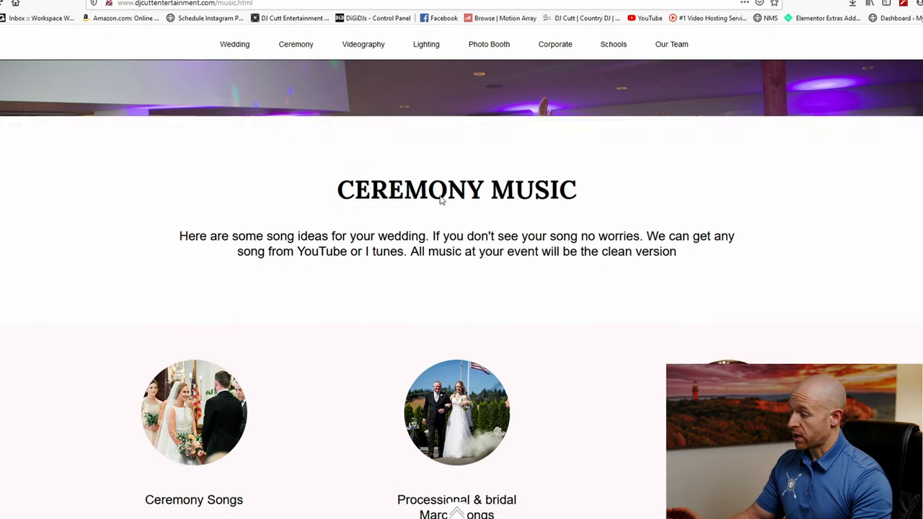
scroll("down", 3)
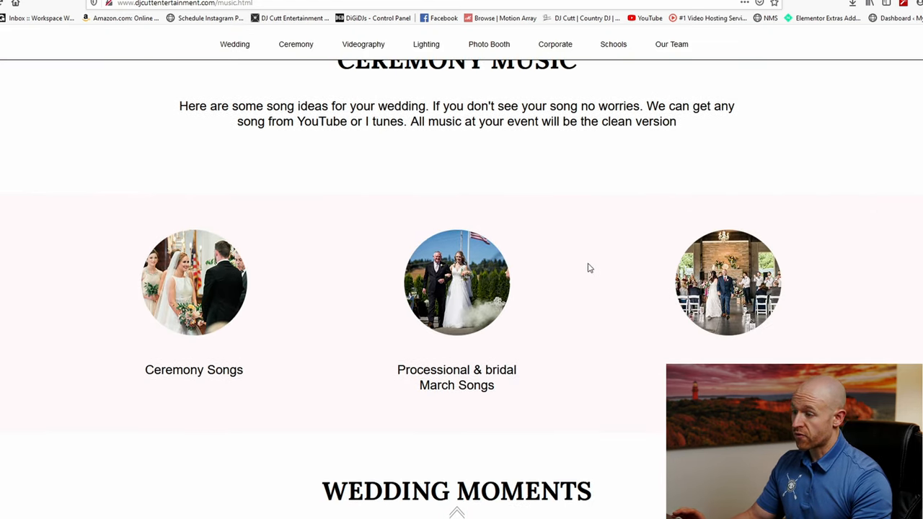
scroll("down", 3)
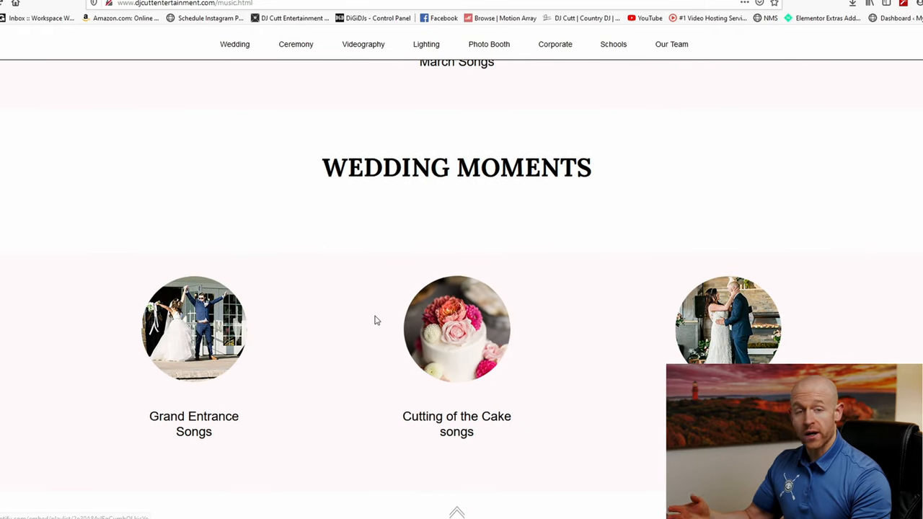
scroll("down", 3)
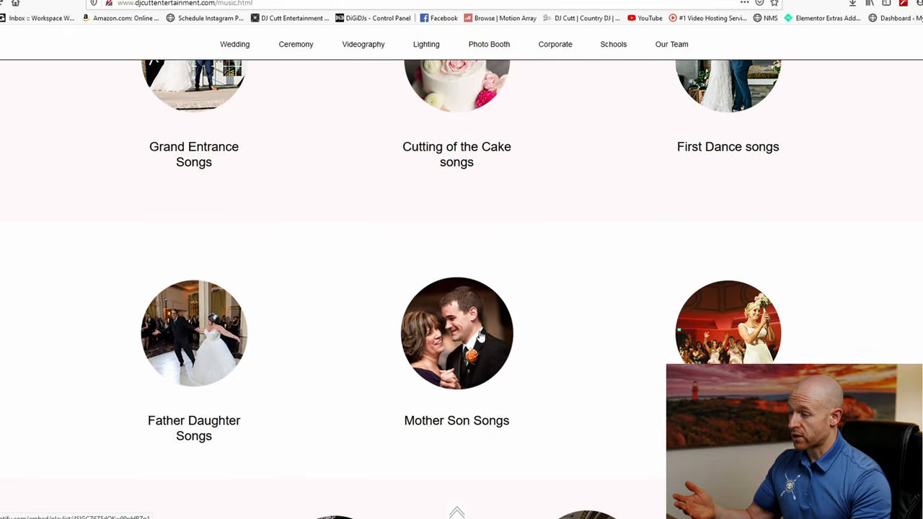
left_click(457, 333)
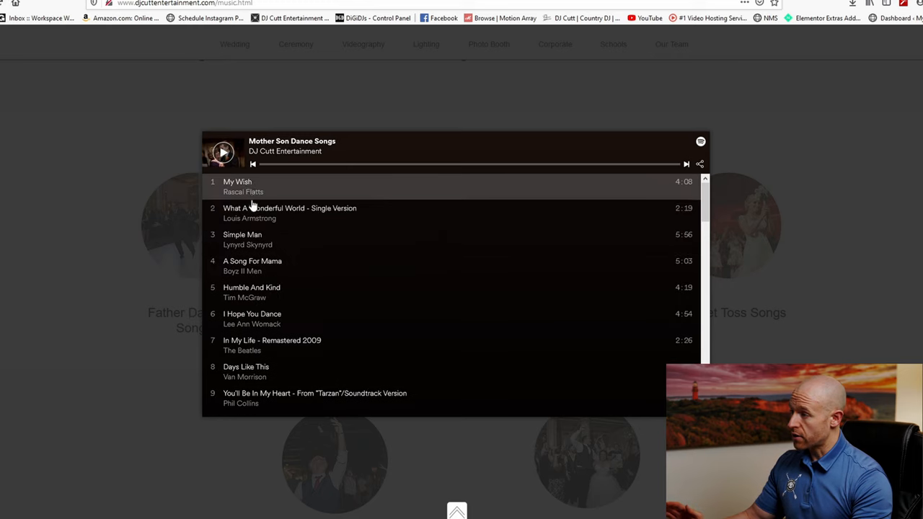
scroll("down", 3)
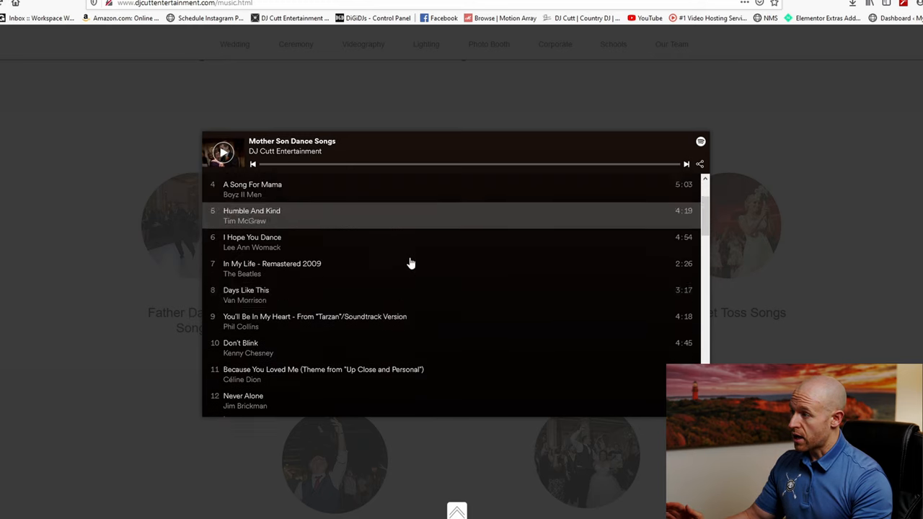
scroll("down", 3)
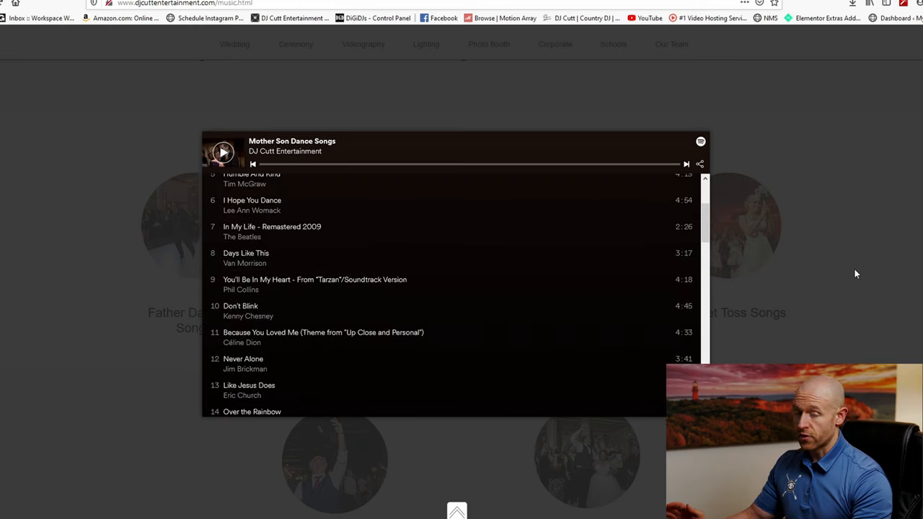